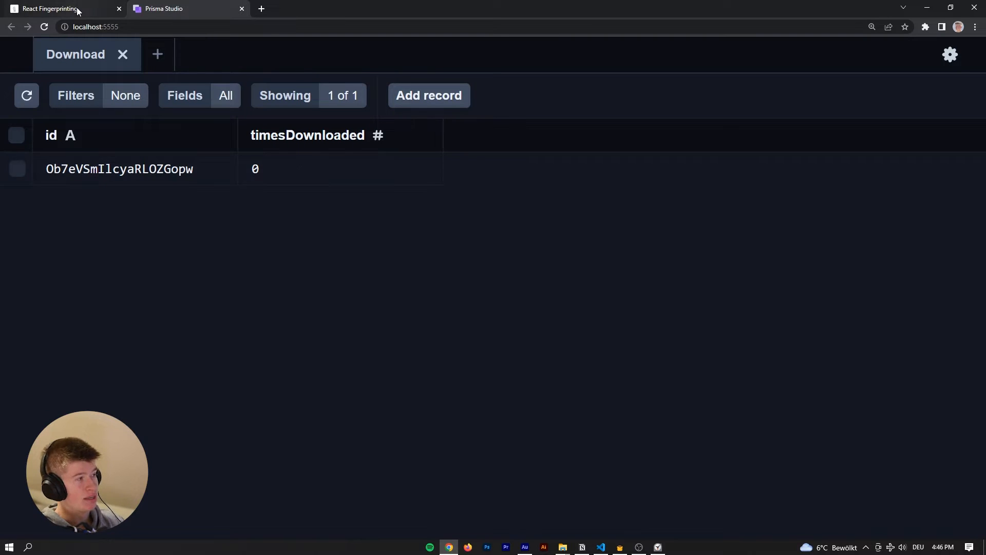
Reload the Download table, then change and save timesDownloaded from 3 to 0.
left_click(50, 8)
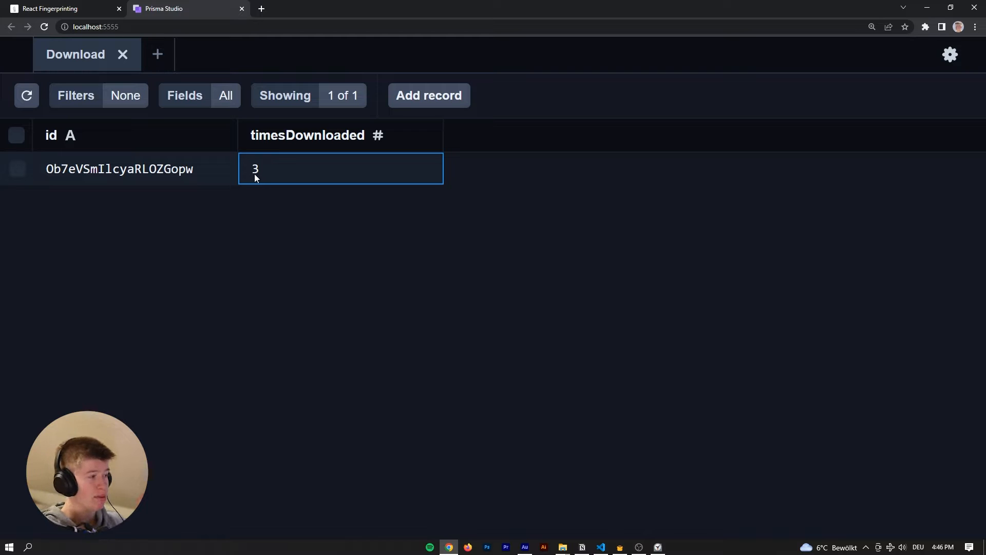
left_click(119, 168)
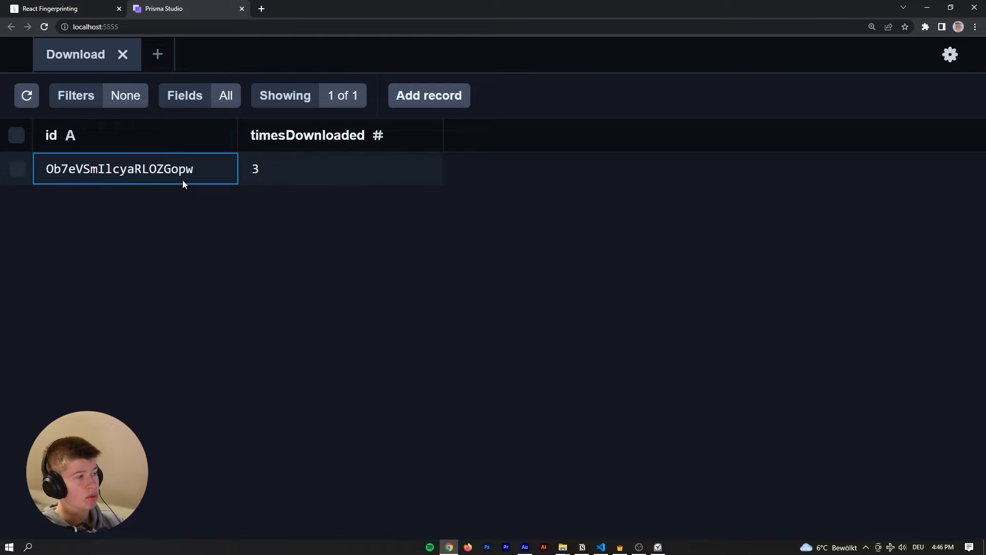
type("0")
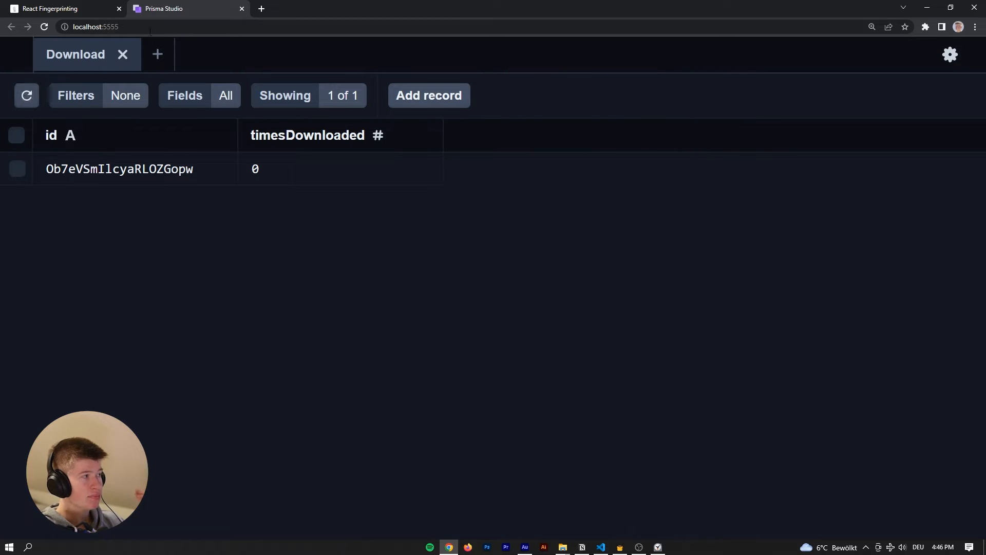
left_click(59, 8)
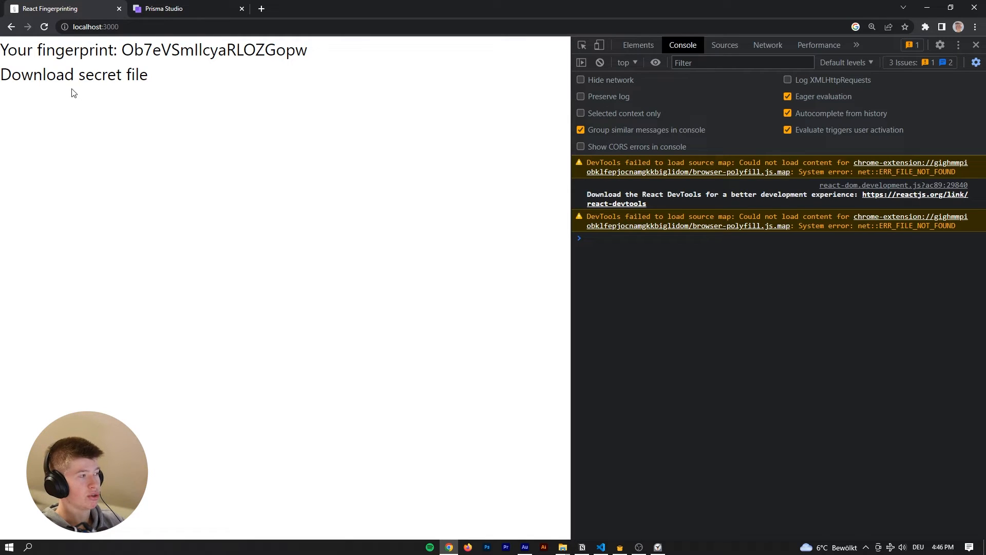
With the Console open, download the secret file repeatedly until a TRPCClientError NOT ALLOWED appears.
left_click(599, 62)
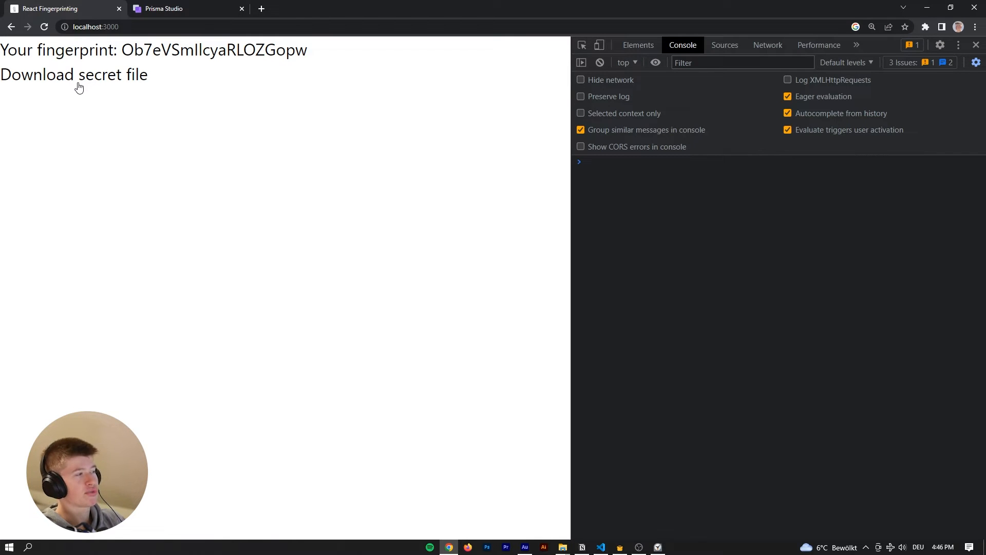
left_click(73, 74)
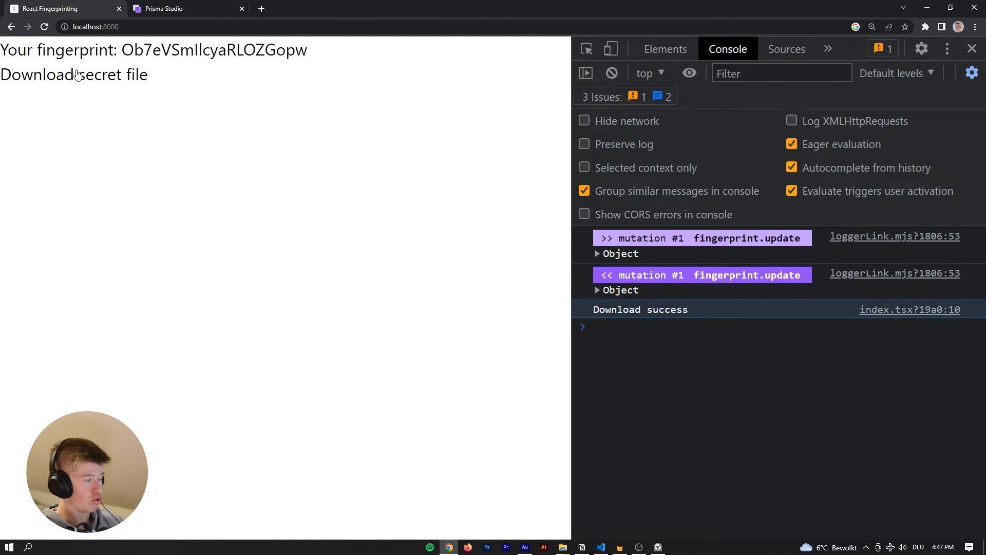
left_click(73, 75)
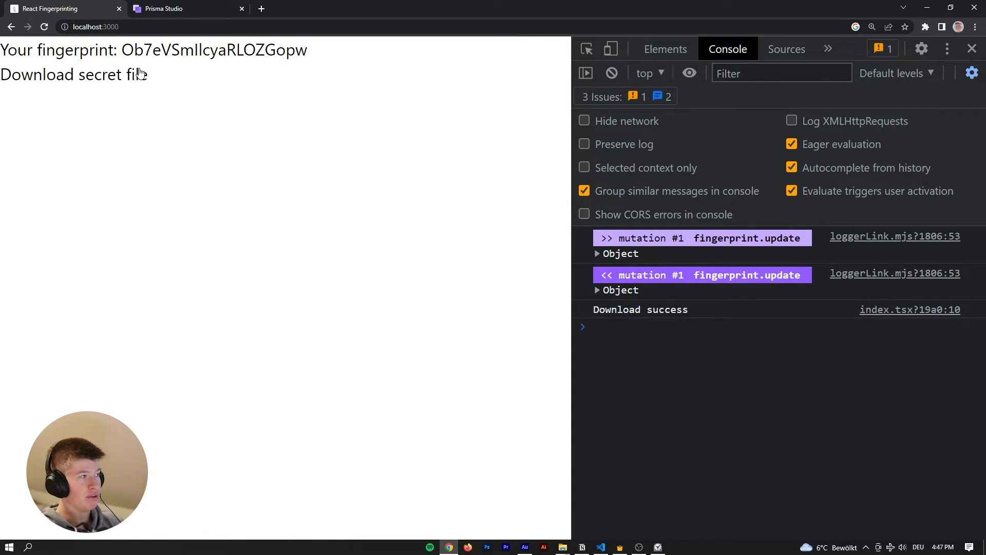
left_click(43, 26)
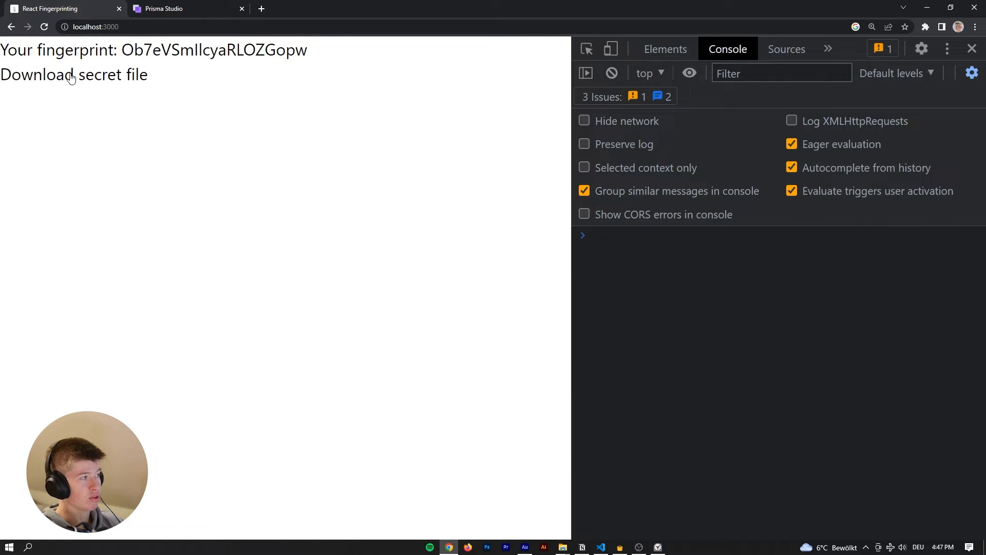
left_click(73, 74)
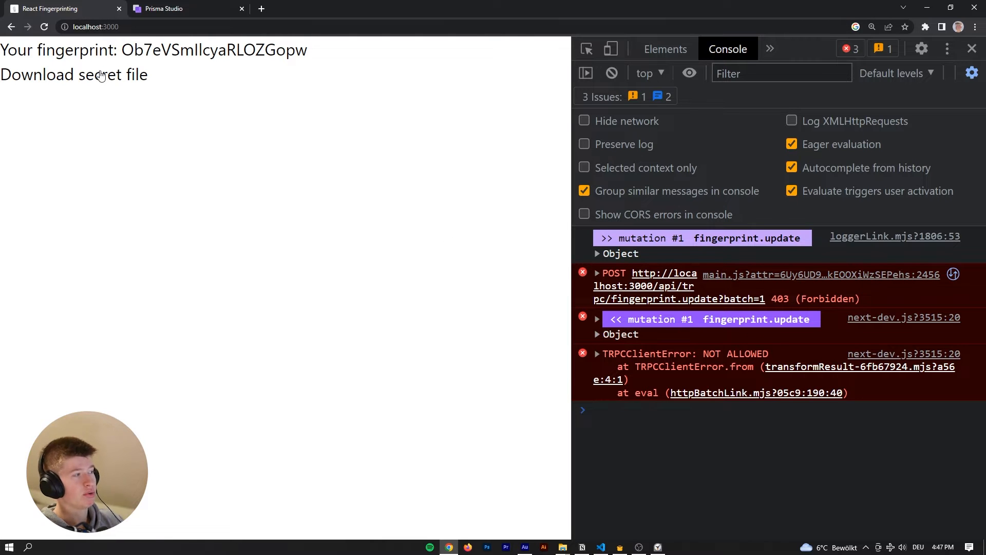
left_click(974, 27)
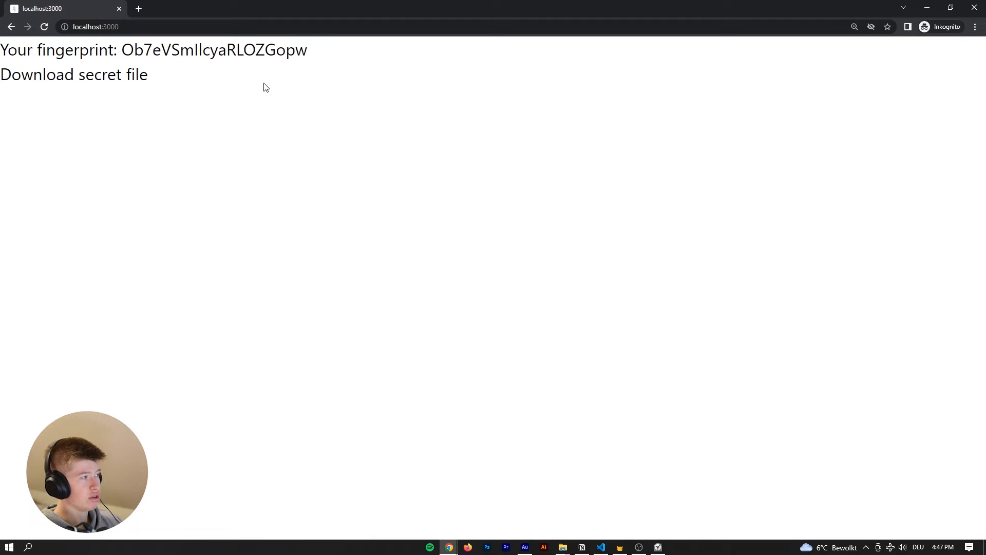
Inspect the incognito localhost:3000 page, show the Application storage panel, and hide the console drawer.
right_click(264, 87)
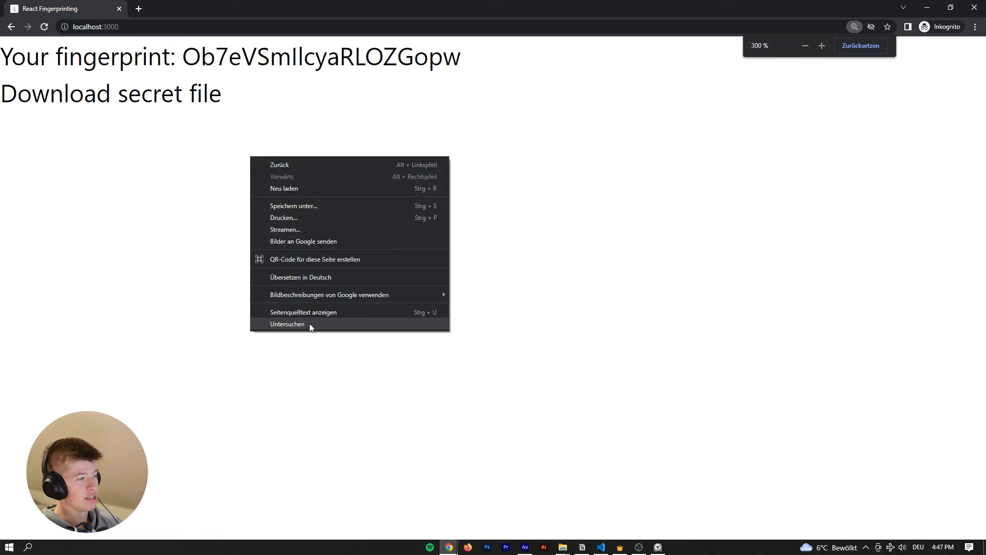
left_click(287, 323)
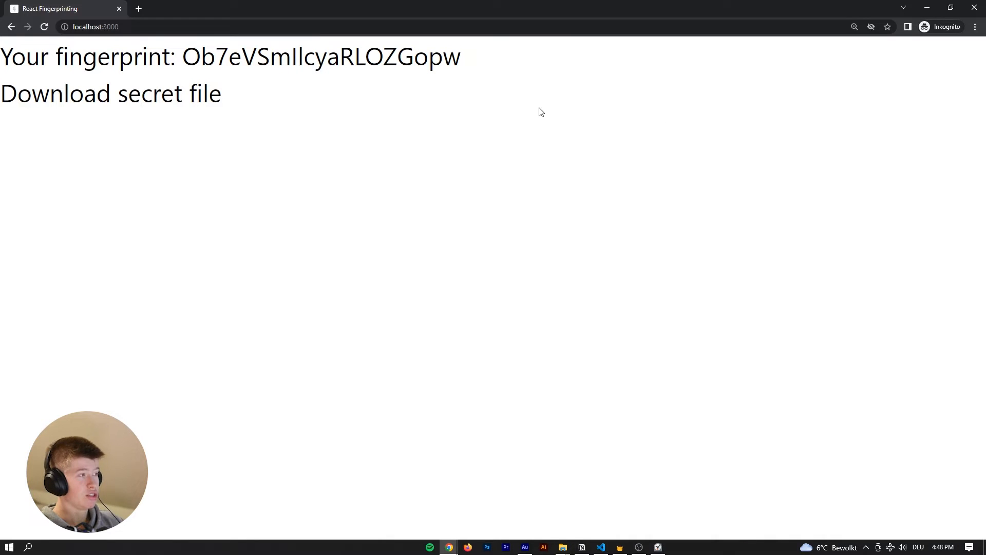
key("F12")
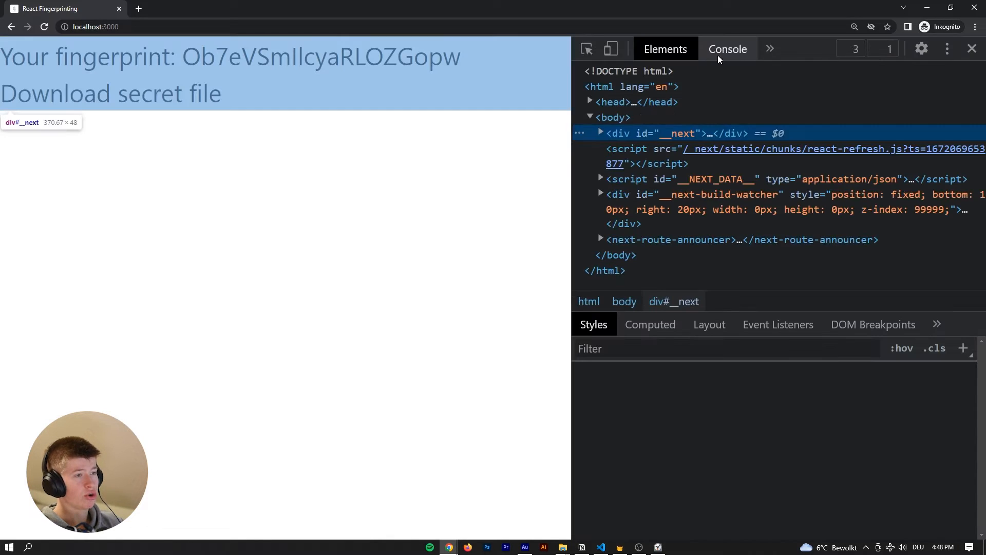
left_click(770, 49)
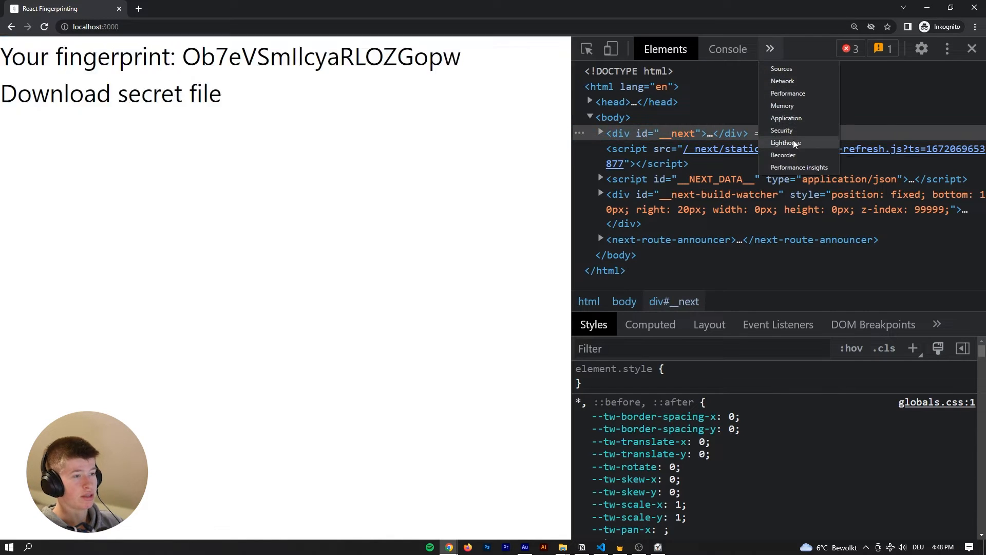
left_click(786, 118)
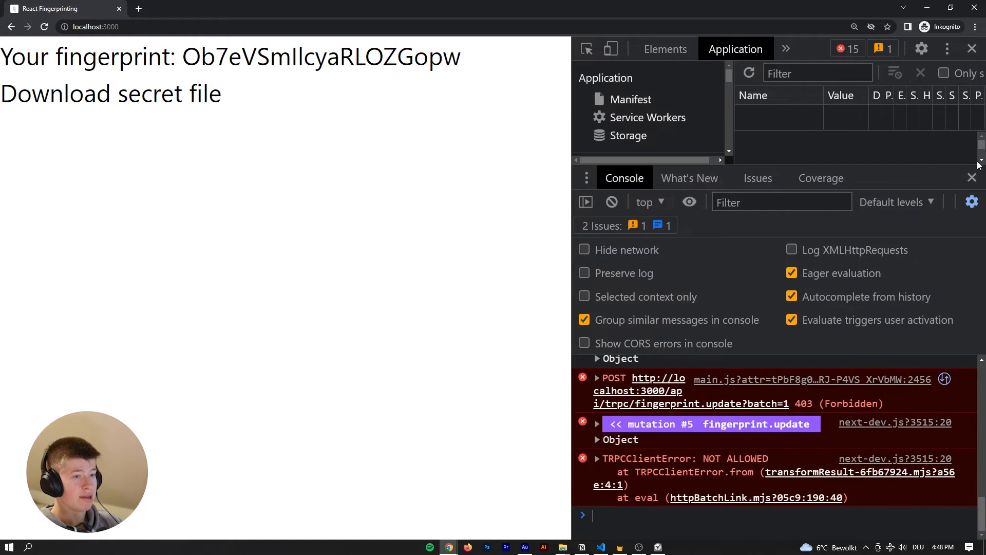
left_click(627, 135)
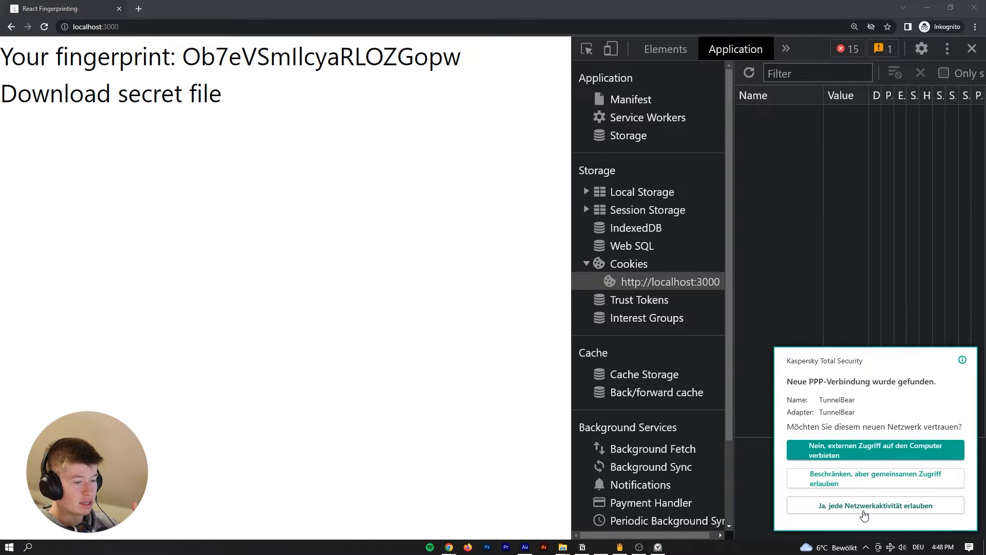
Allow the Kaspersky connection, retry the secret-file download, and see the 403 error in Console.
left_click(874, 505)
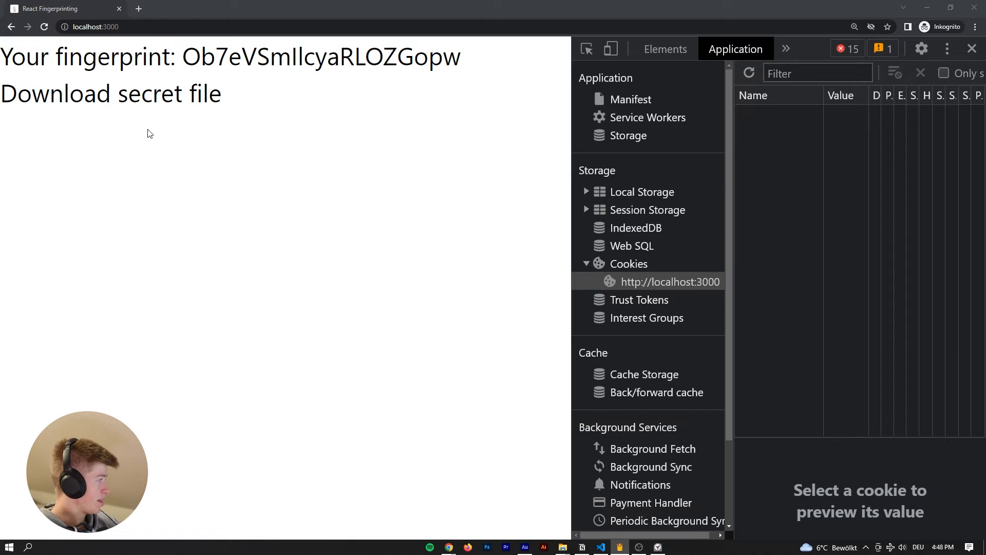
left_click(44, 26)
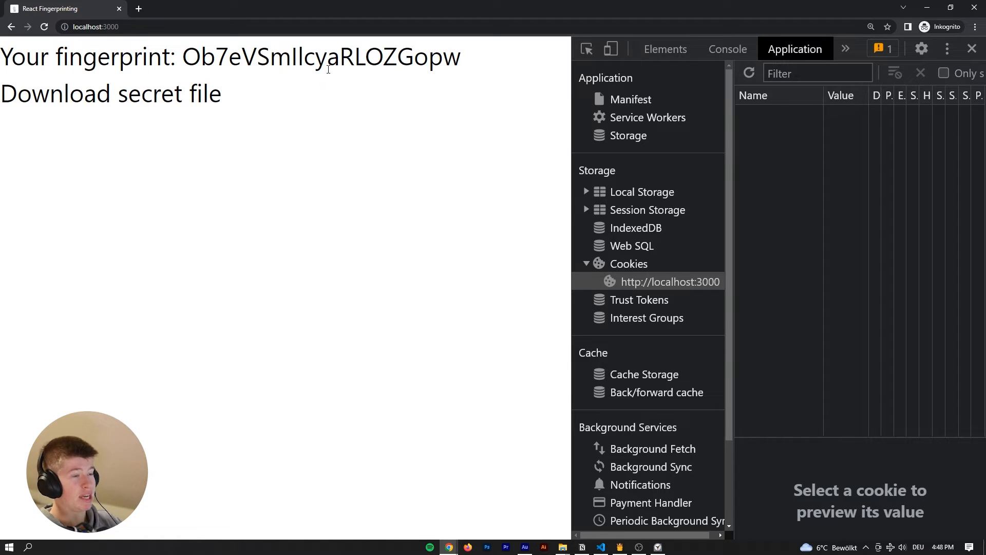
left_click(669, 281)
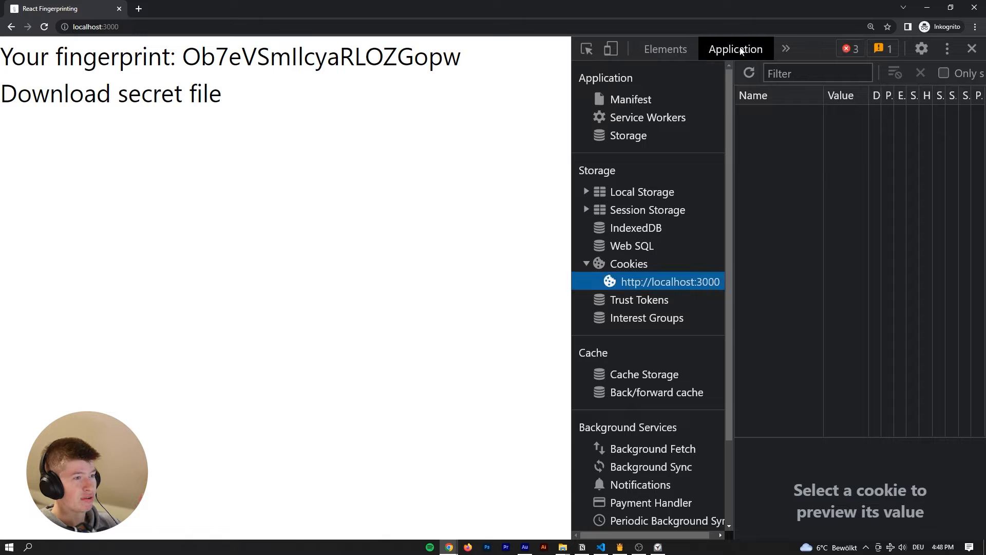
left_click(728, 49)
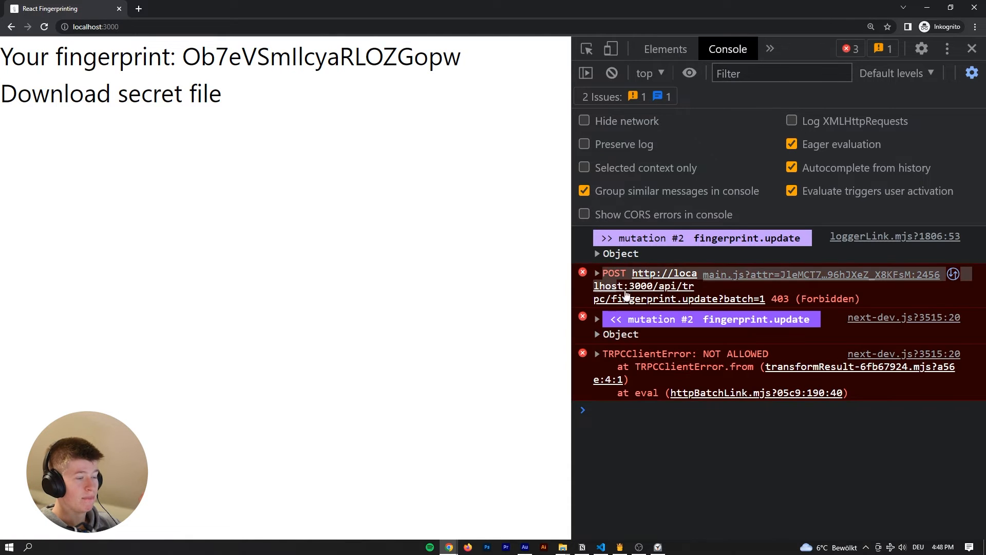
mouse_move(830, 426)
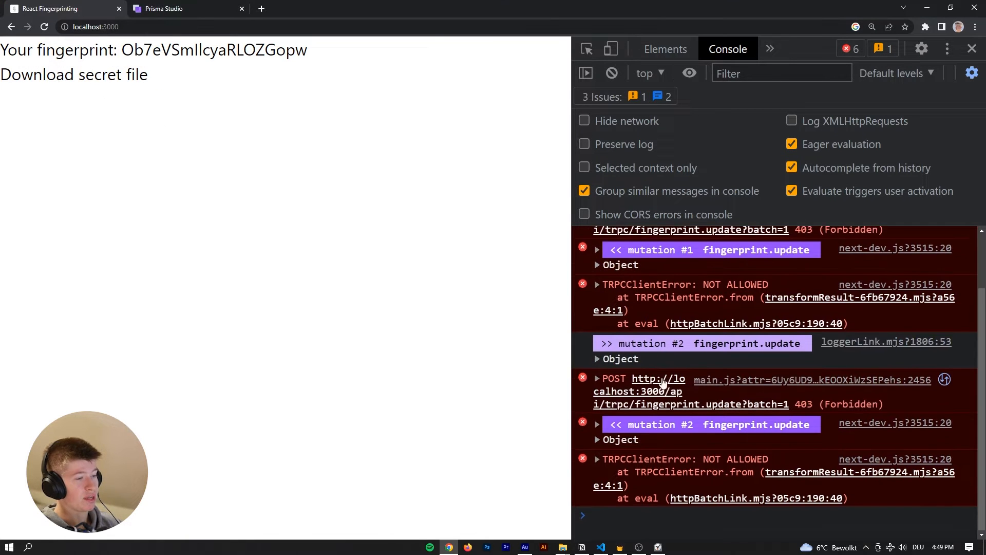
Close the DevTools panel and switch to index.tsx in Visual Studio Code.
left_click(182, 8)
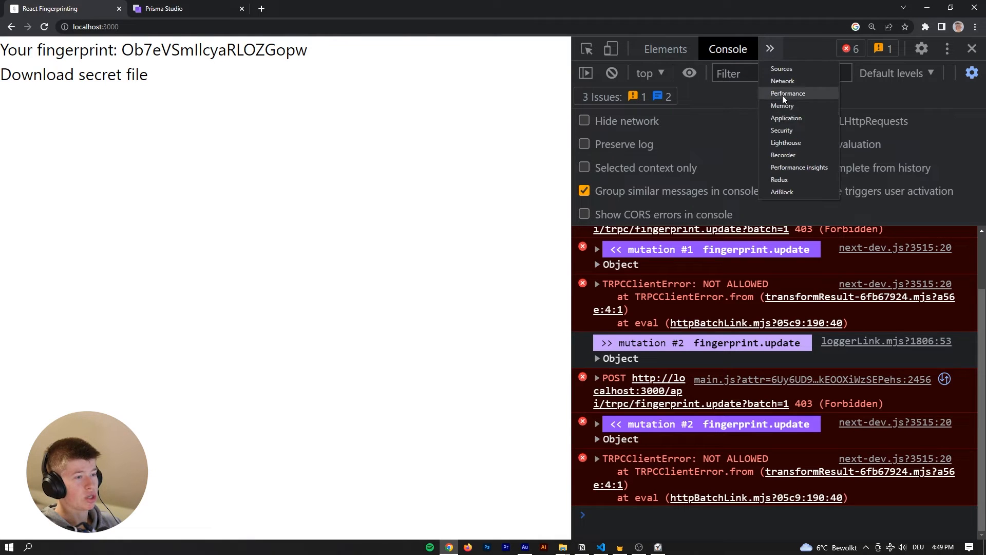
left_click(785, 118)
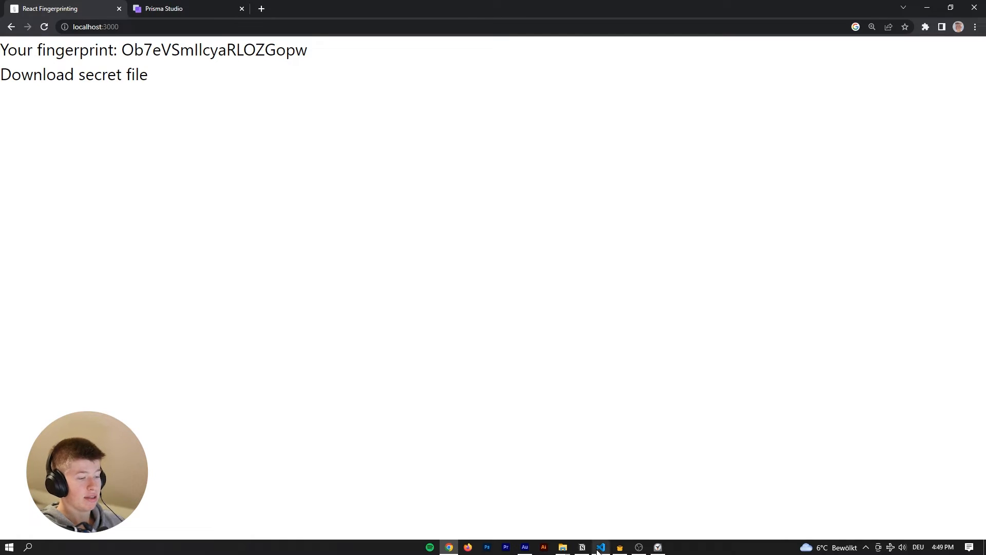
left_click(600, 546)
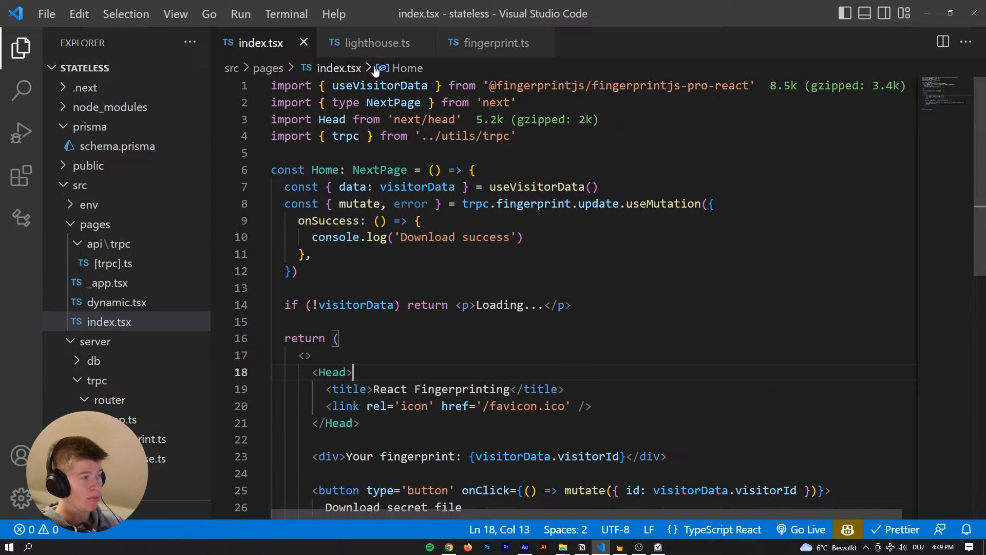
left_click(496, 42)
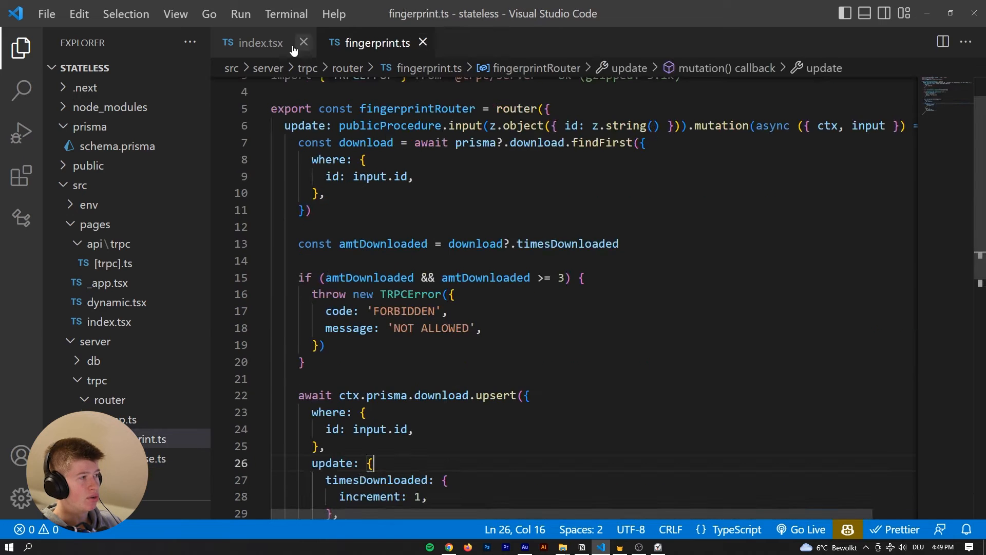
left_click(258, 42)
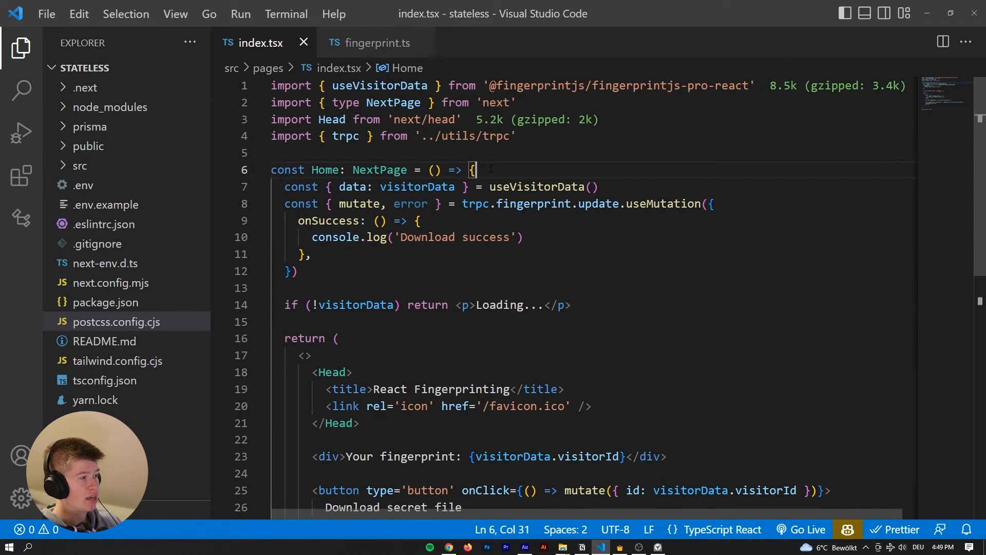
type("_app")
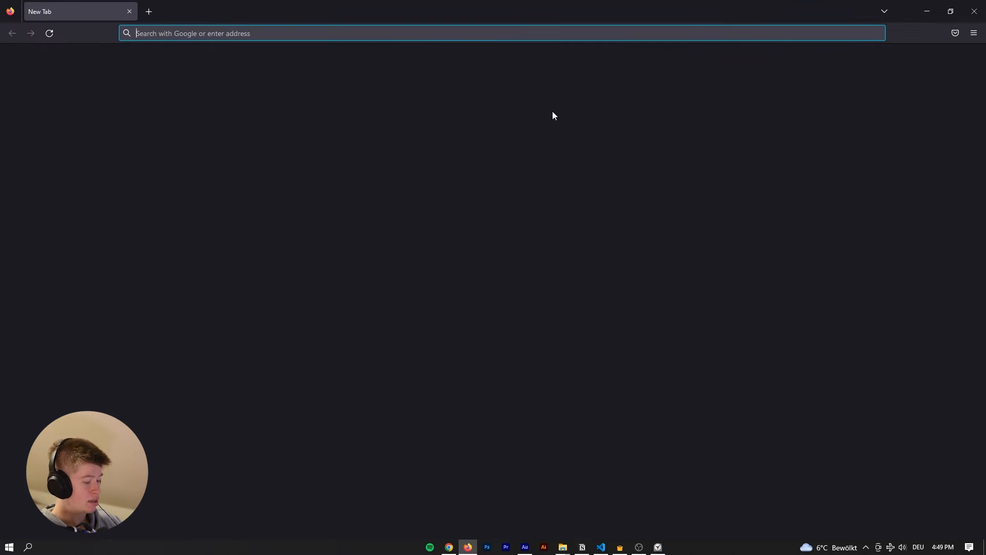
type("npm @fingerprintjs/fingerprintjs-pro-react")
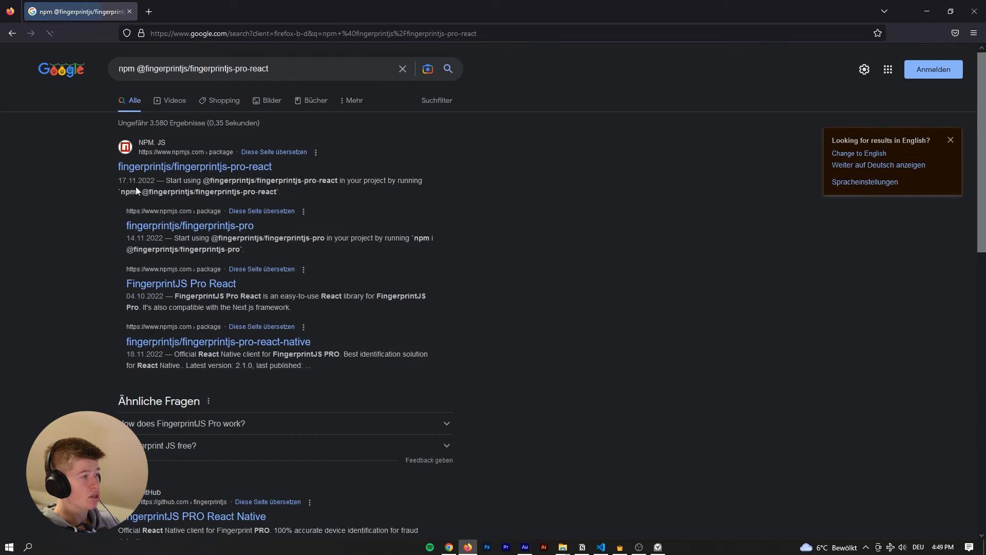
left_click(194, 166)
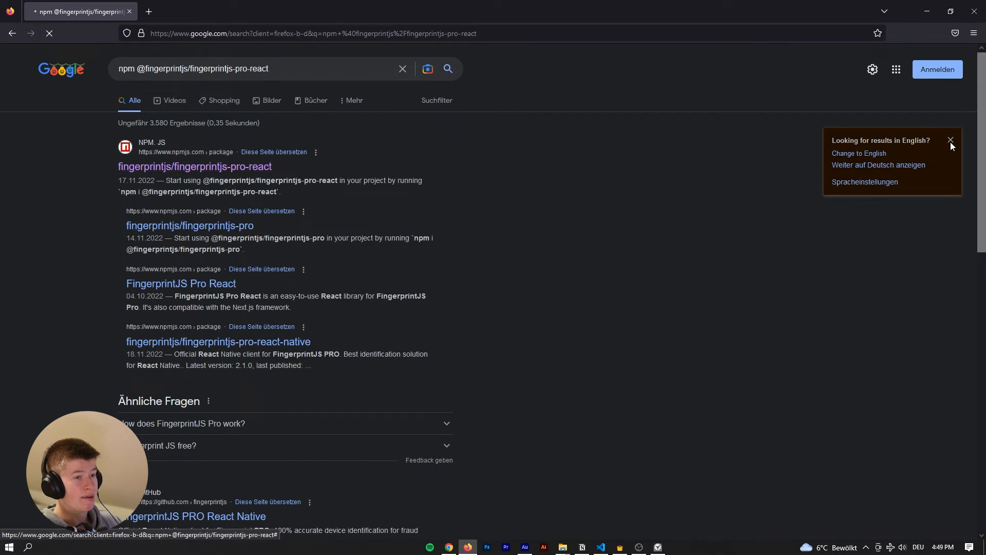
left_click(195, 166)
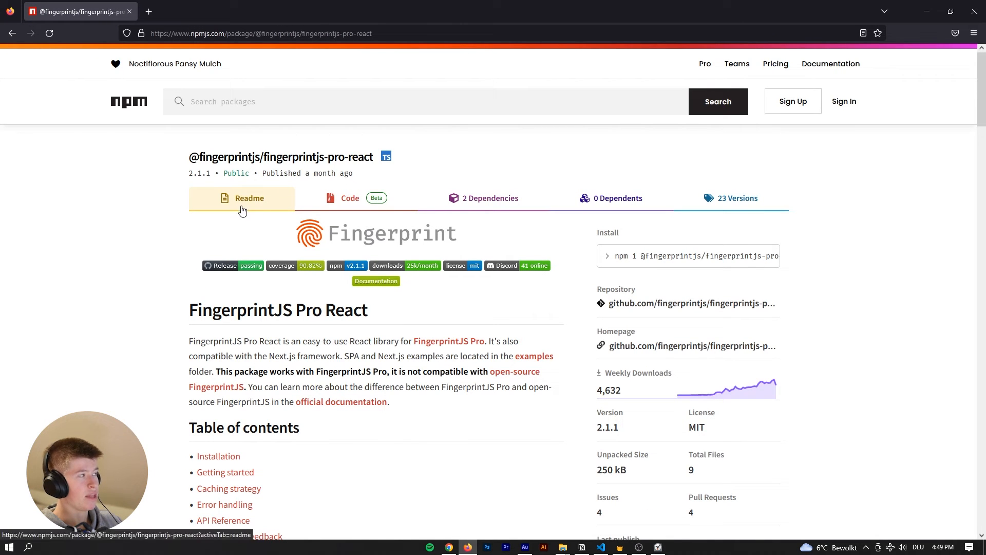
scroll("down", 3)
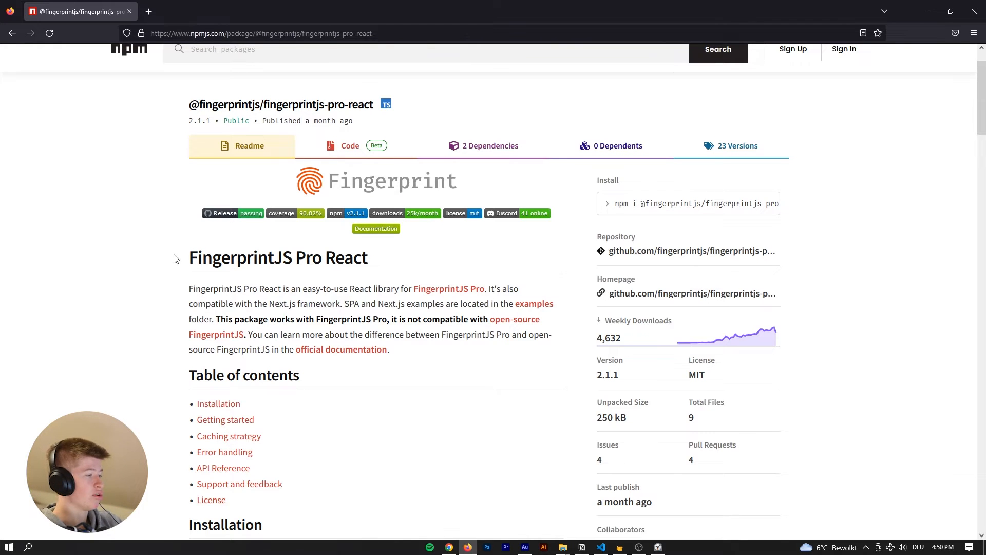
scroll("down", 3)
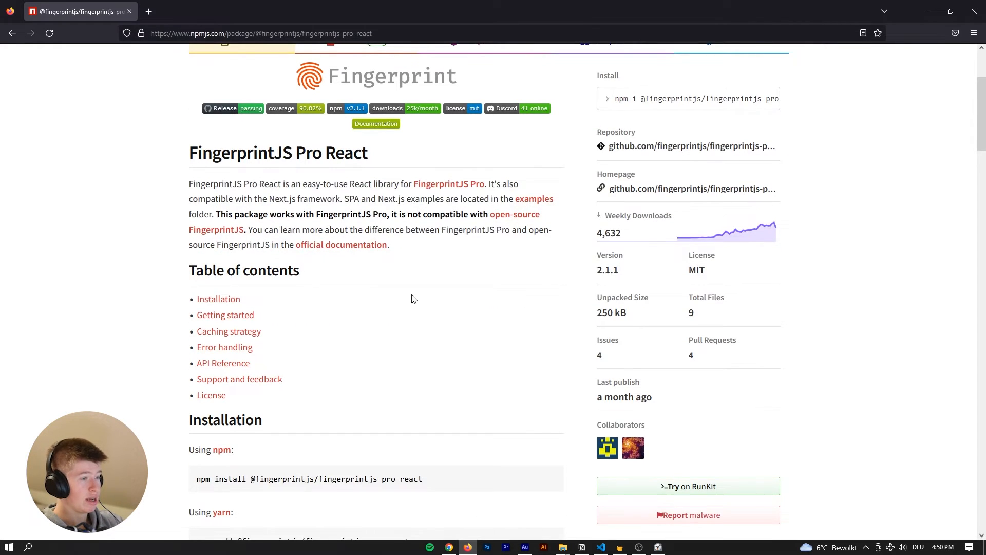
scroll("down", 3)
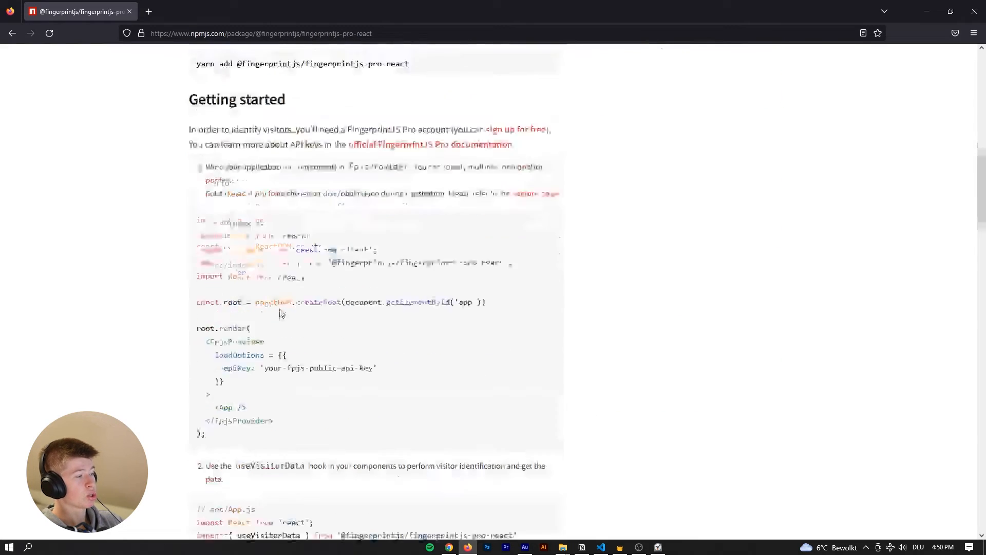
scroll("down", 3)
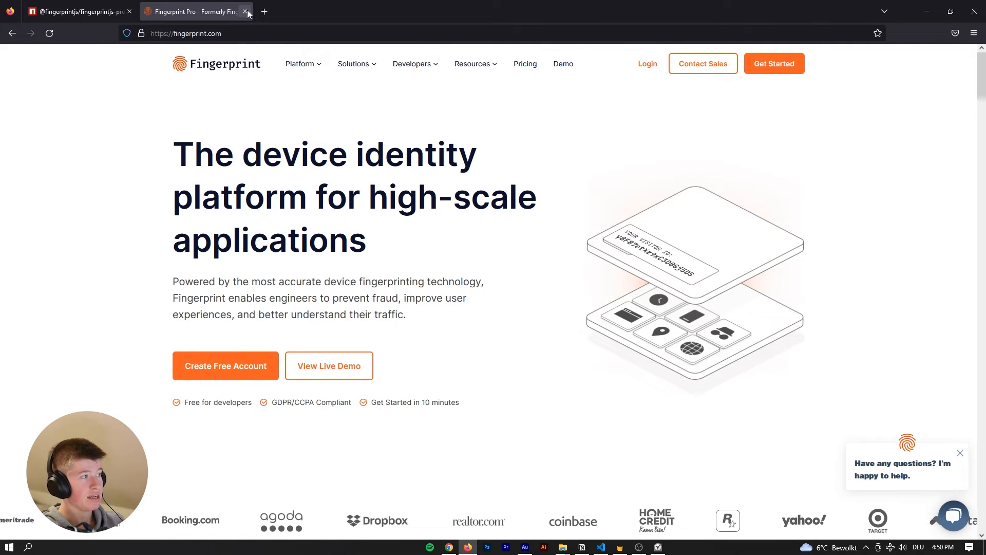
Close the fingerprint.com browser tab.
left_click(247, 11)
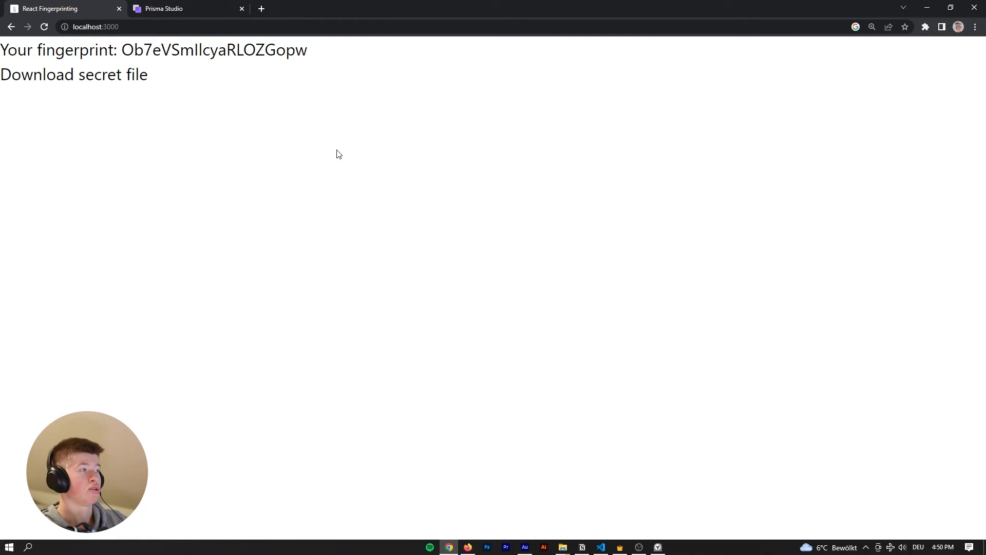
mouse_move(127, 103)
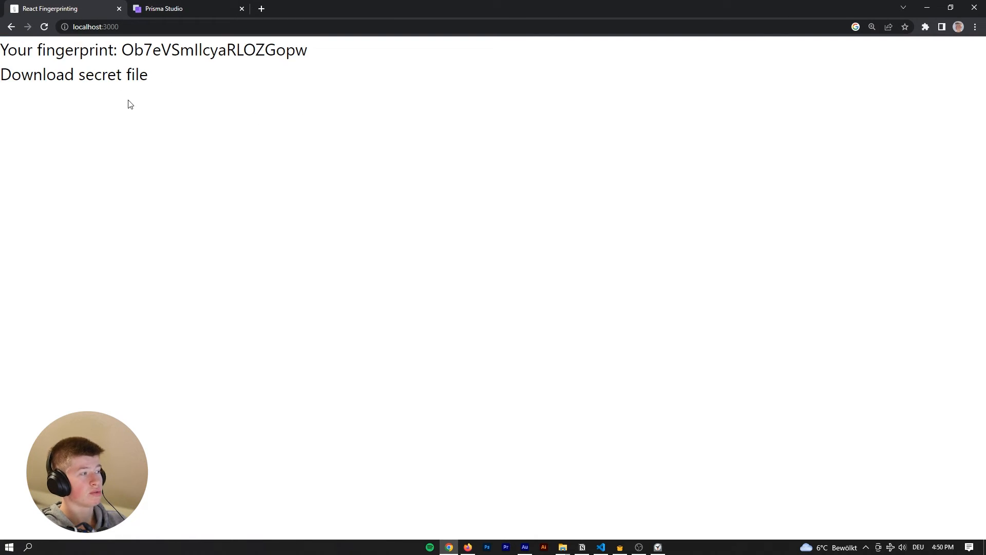
mouse_move(423, 134)
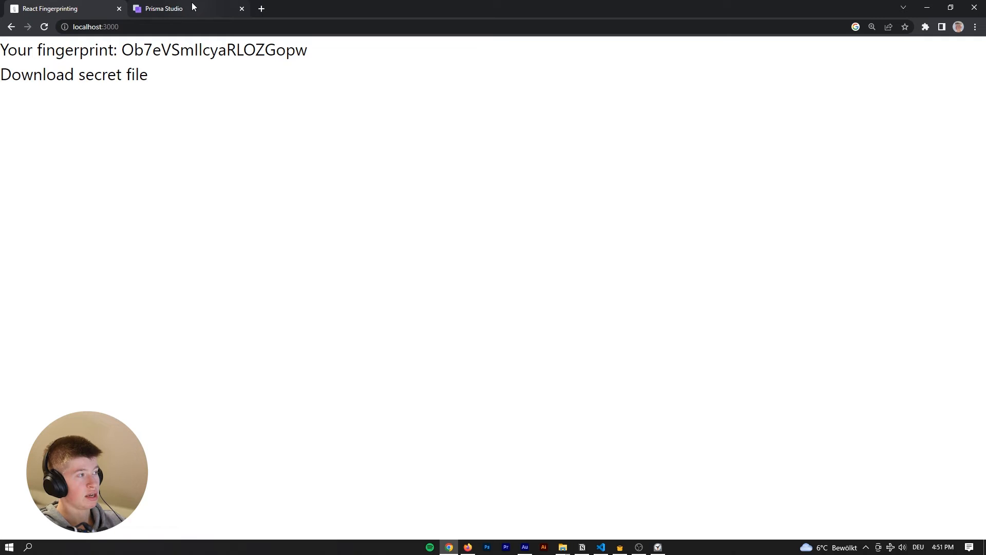
Switch to the Prisma Studio tab showing the Download record.
left_click(163, 8)
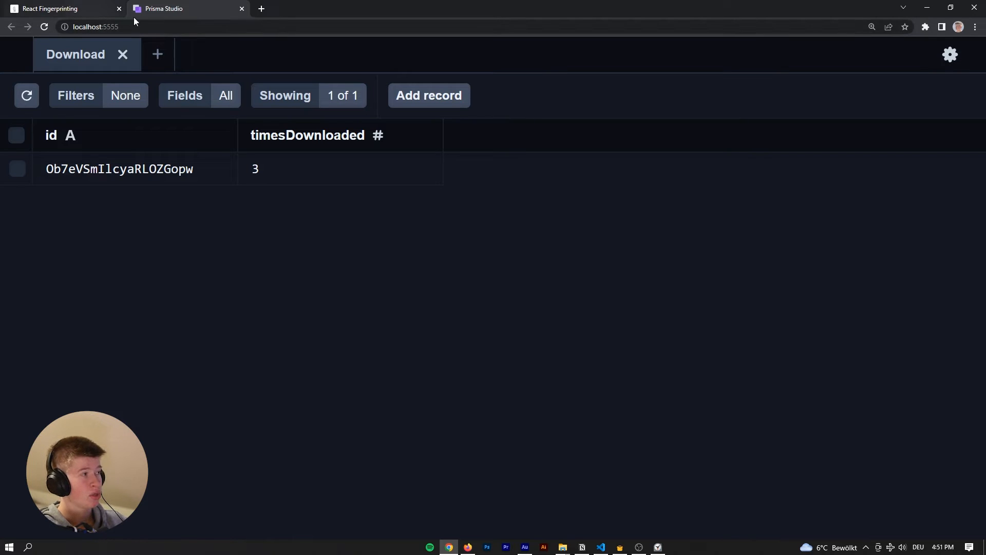
mouse_move(50, 8)
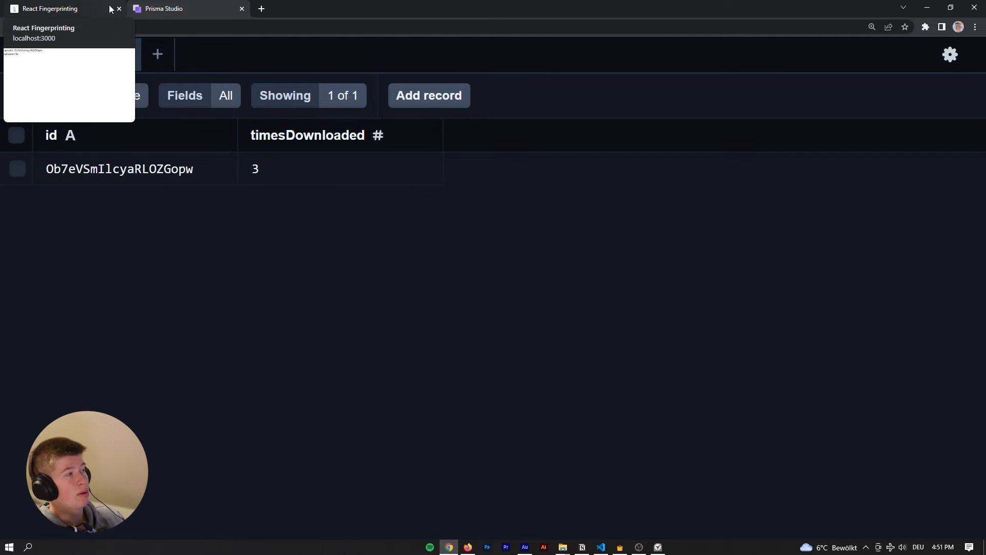
Switch back to Visual Studio Code with index.tsx in front.
left_click(600, 546)
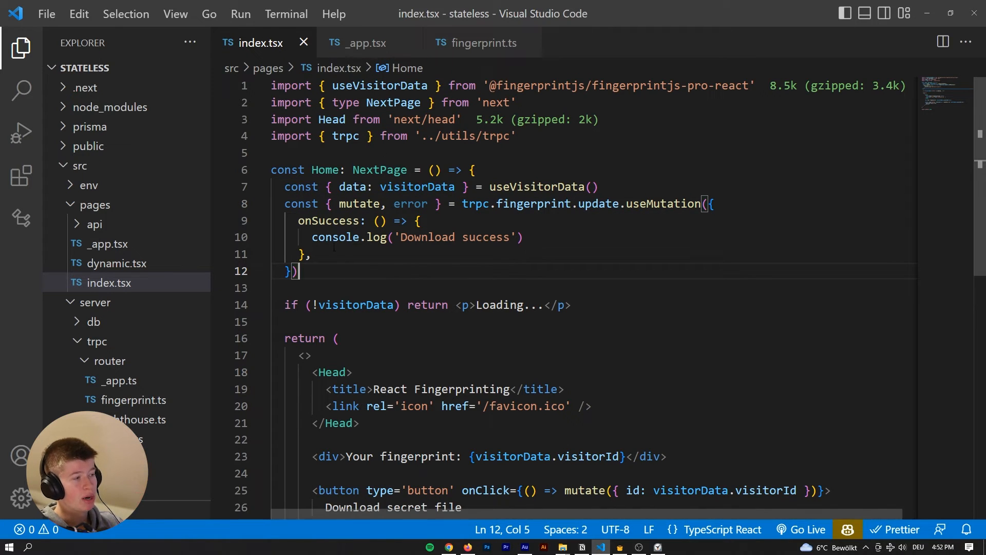
Open _app.tsx, select its closing Provider tag, then return to the index.tsx tab.
left_click(358, 43)
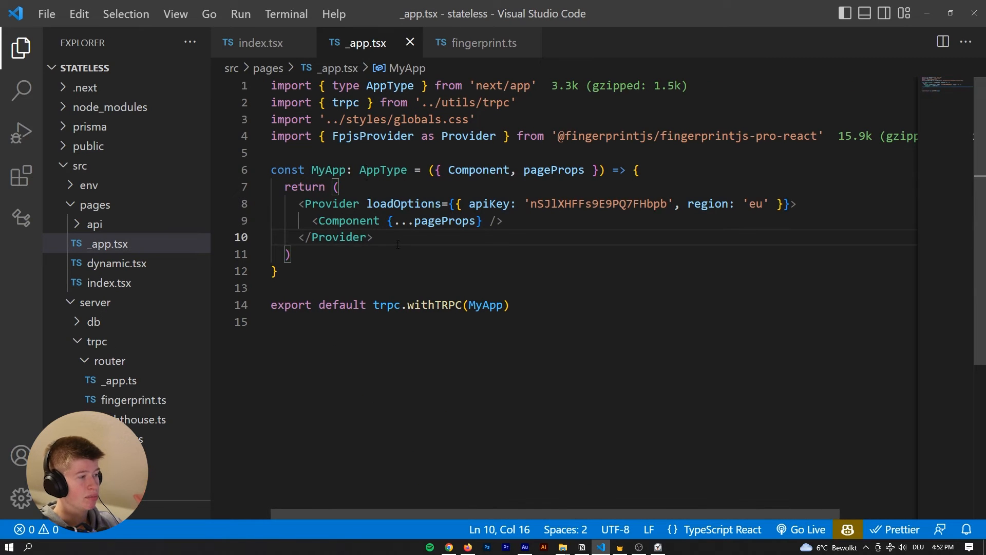
left_click_drag(299, 203, 389, 204)
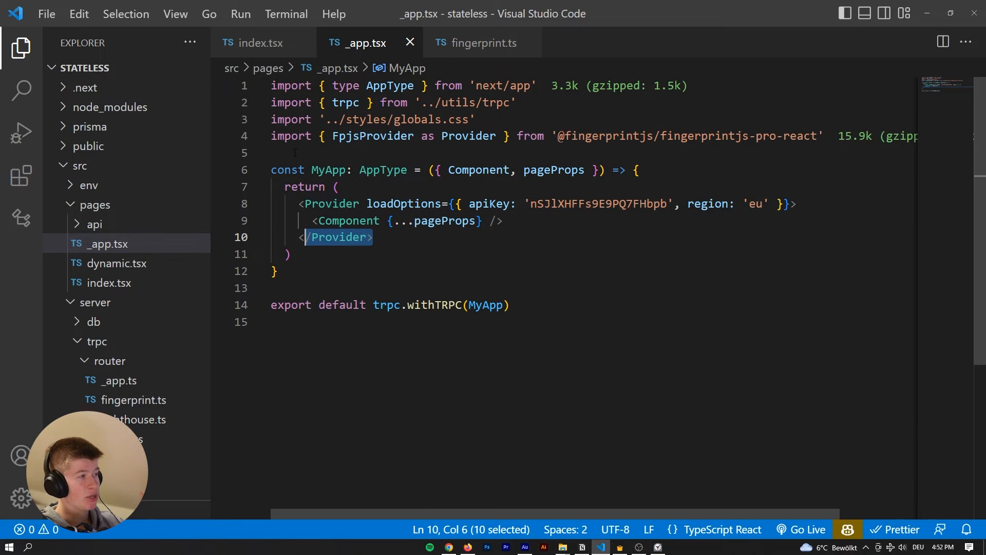
left_click(260, 42)
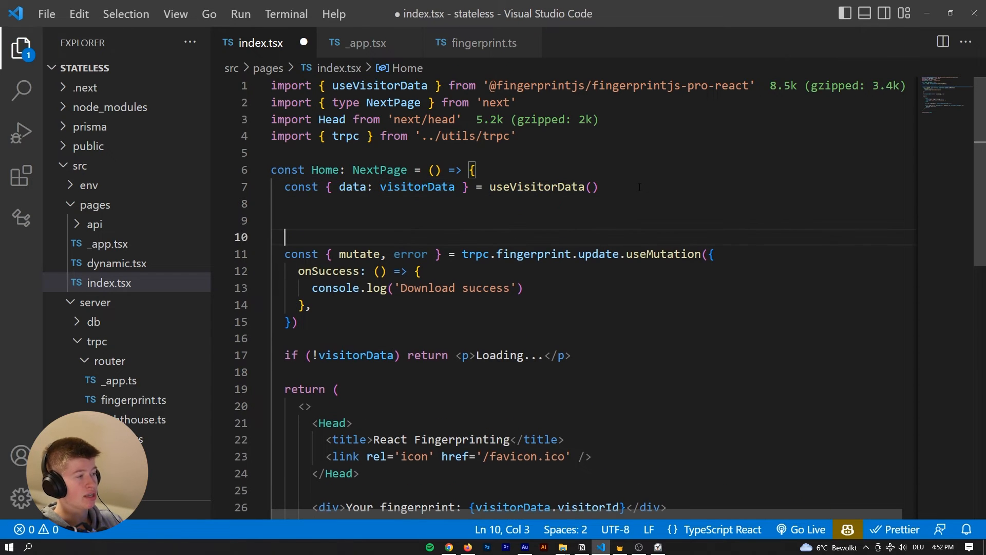
type("visitorData")
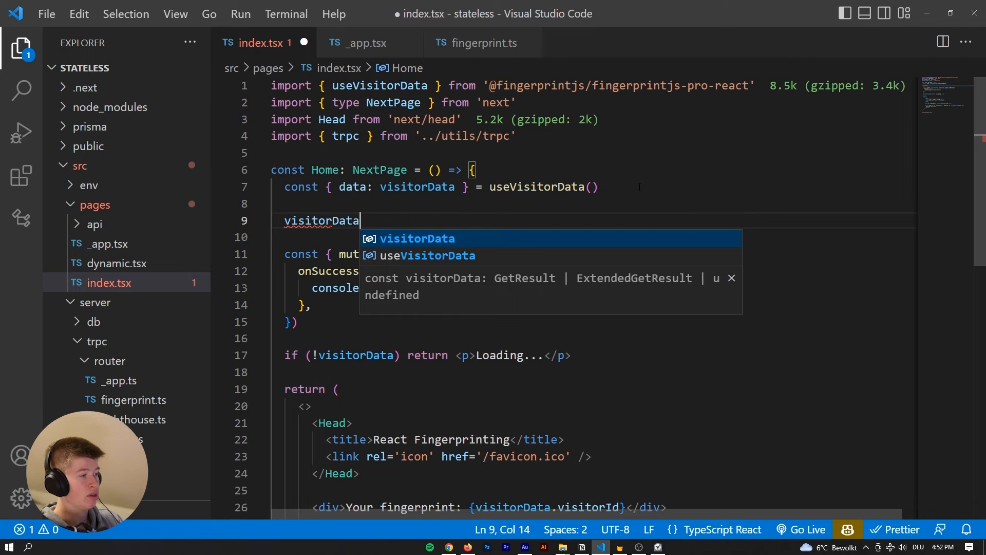
type(".")
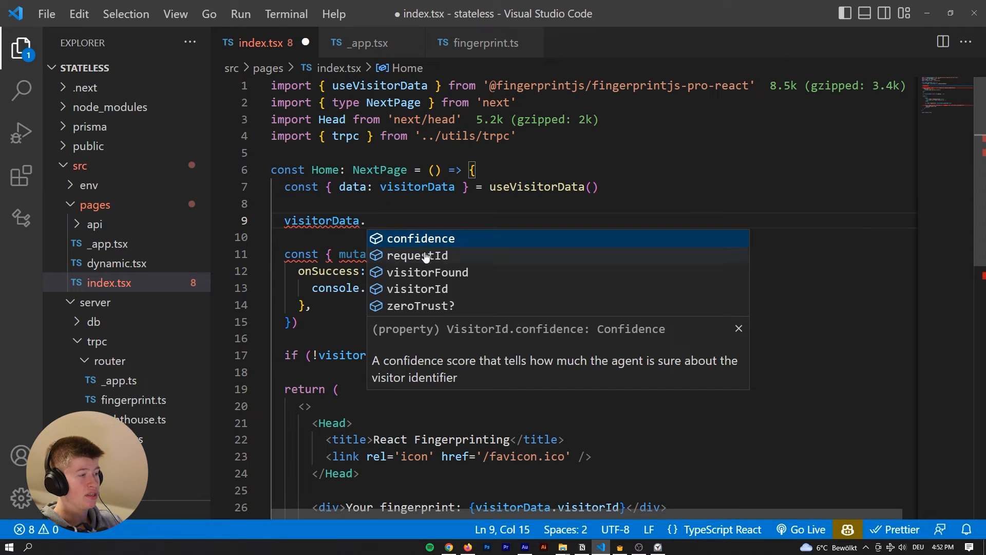
mouse_move(434, 288)
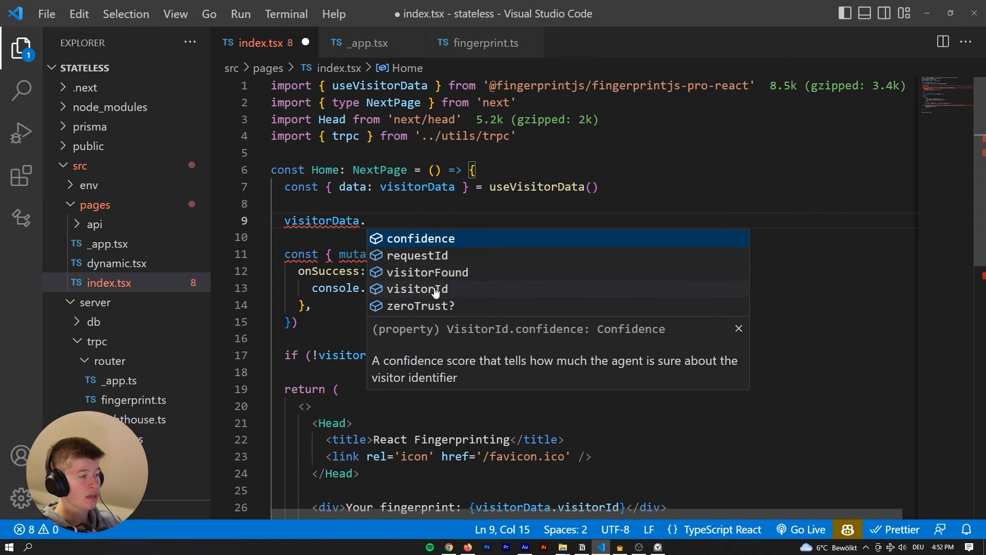
mouse_move(430, 310)
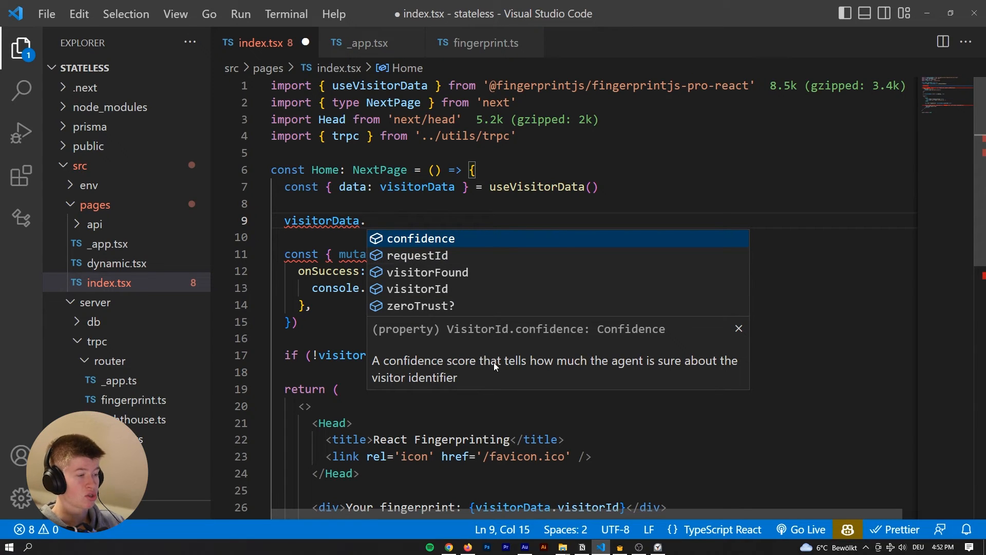
mouse_move(488, 387)
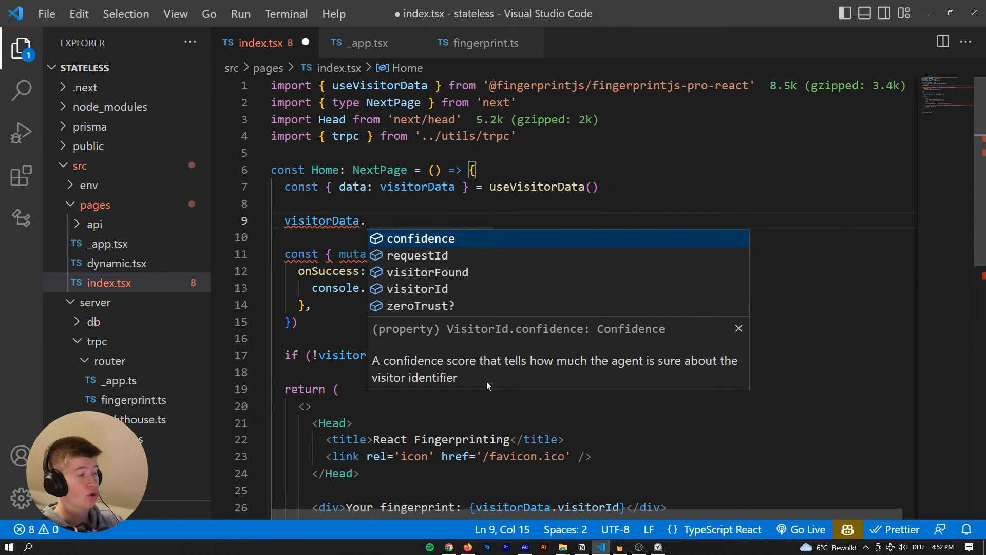
key("Down")
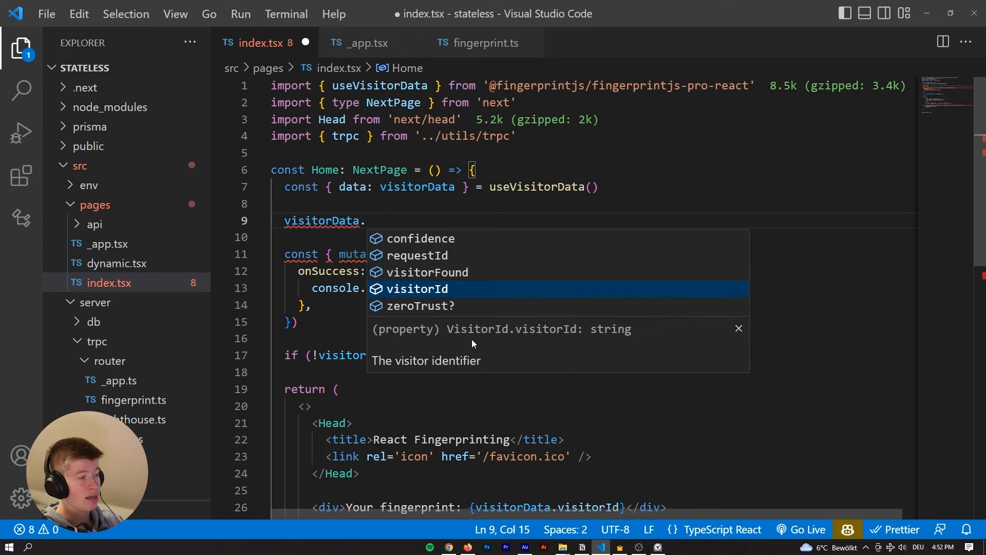
key("Enter")
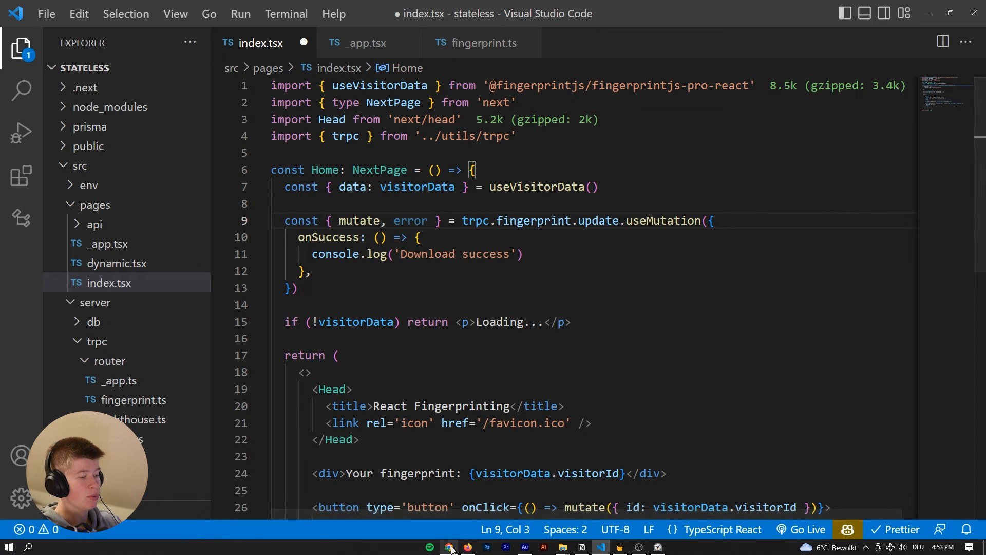
Bring up the React Fingerprinting app and highlight, then deselect, the visitor fingerprint ID.
left_click(448, 547)
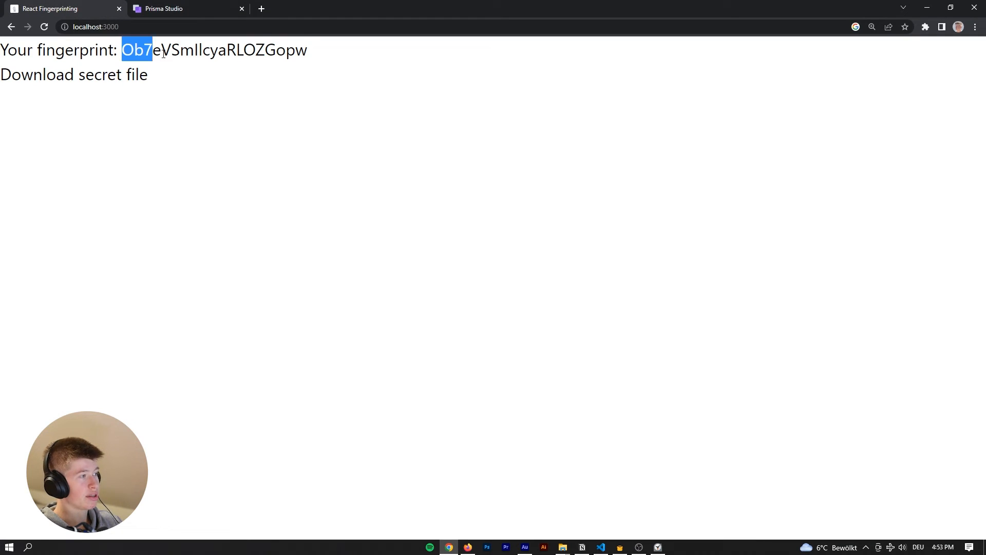
left_click_drag(137, 50, 308, 51)
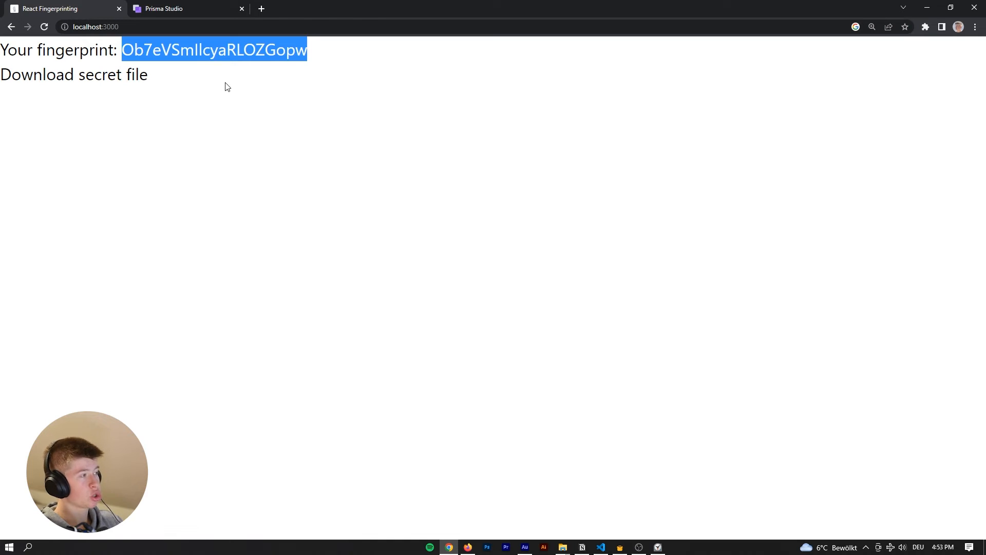
left_click(146, 40)
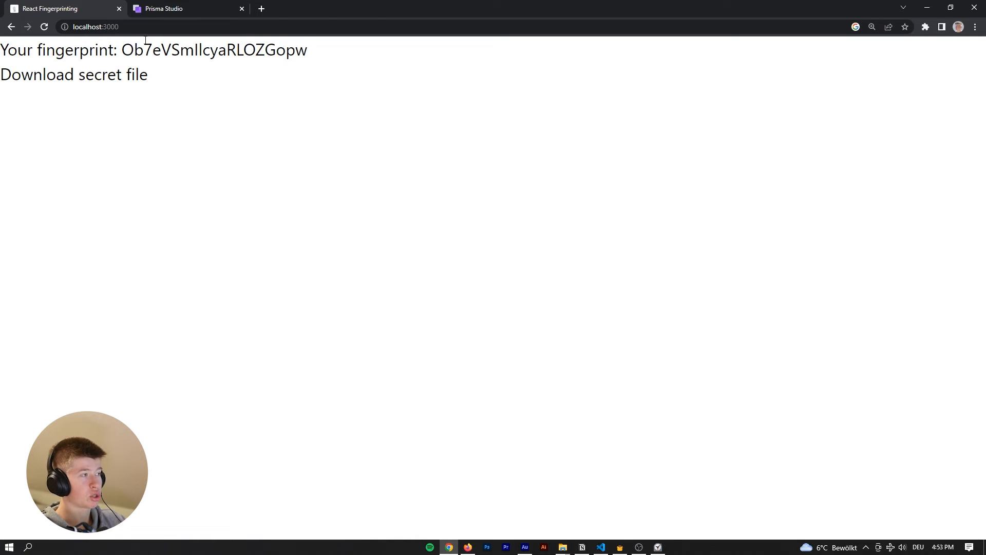
mouse_move(508, 113)
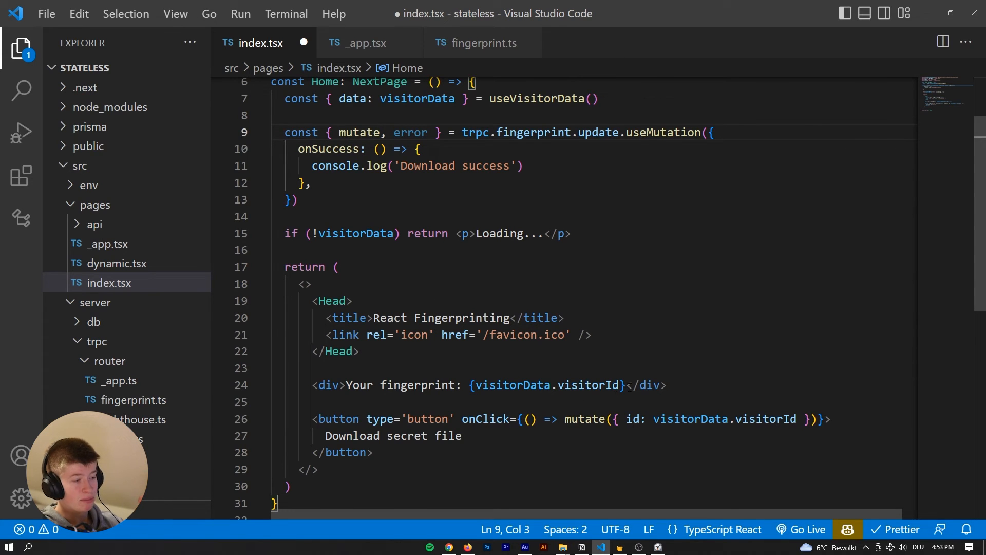
Highlight the mutate call sending the visitor ID, glance at the browser, then view fingerprint.ts.
left_click_drag(469, 385, 624, 385)
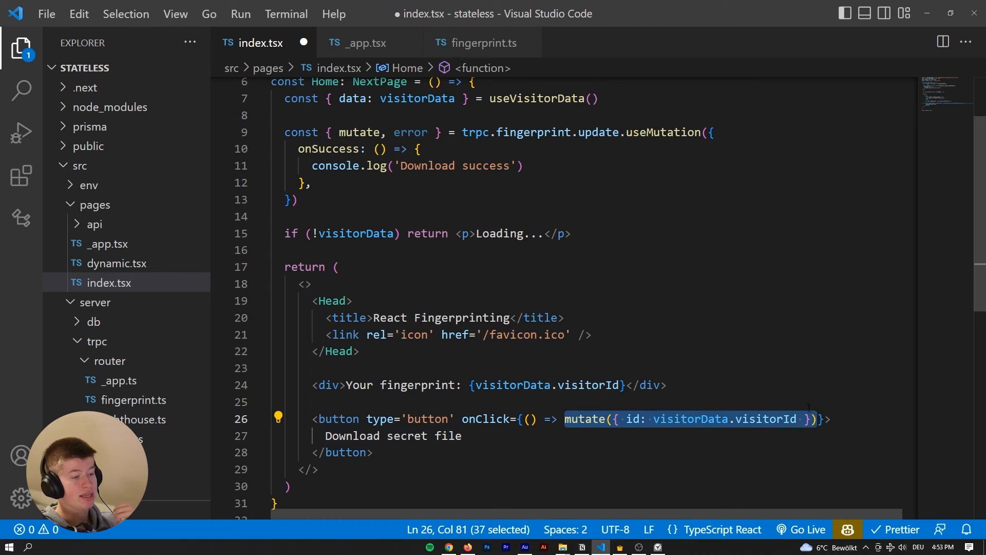
left_click(484, 42)
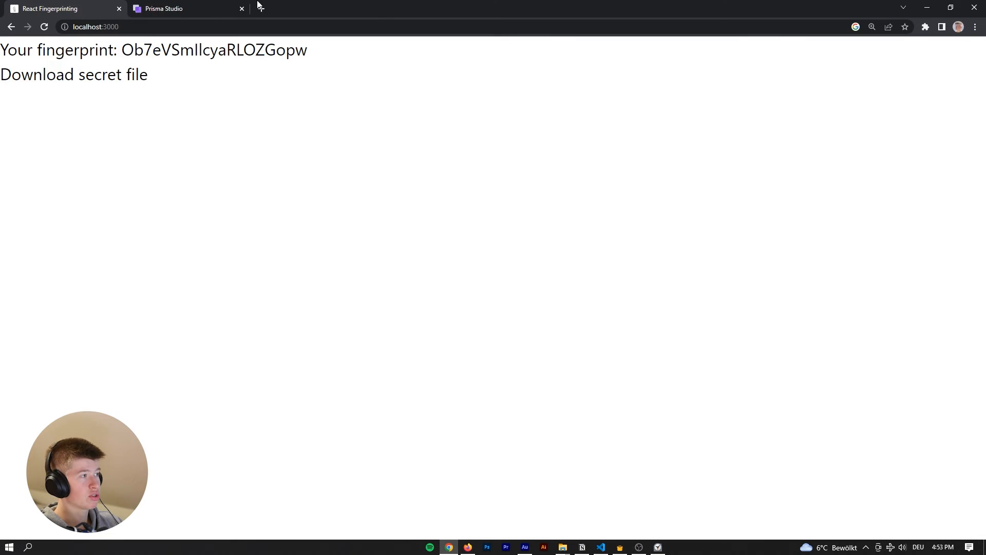
left_click(162, 8)
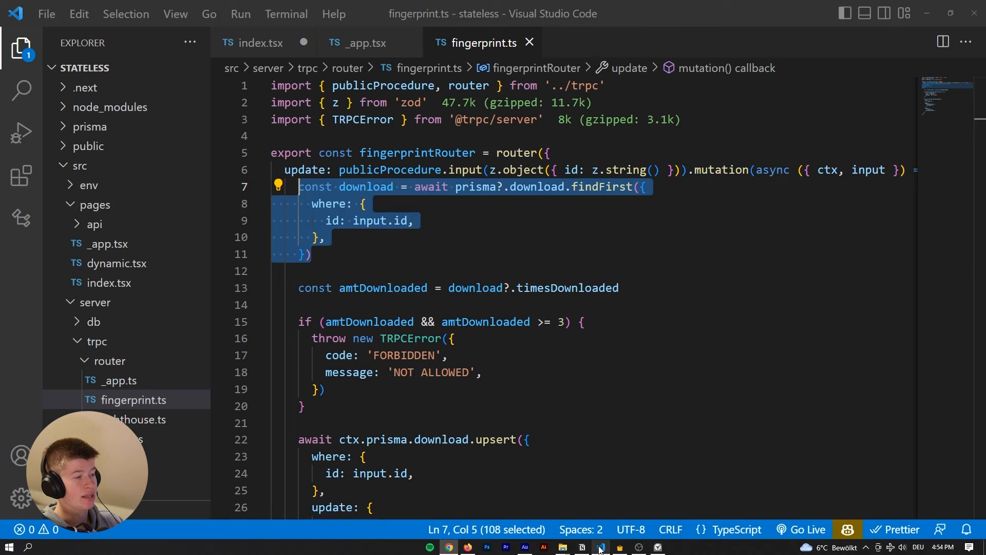
scroll("down", 3)
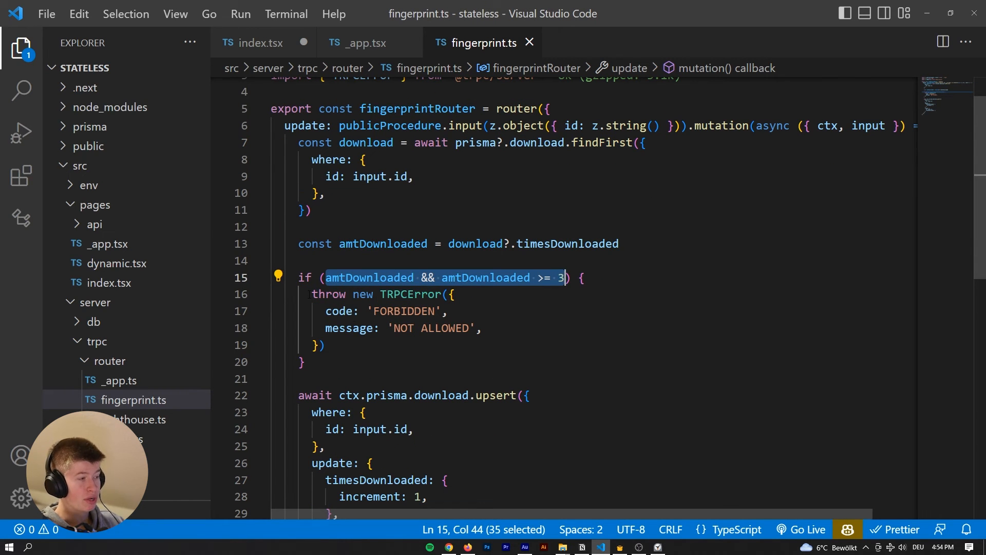
left_click(322, 345)
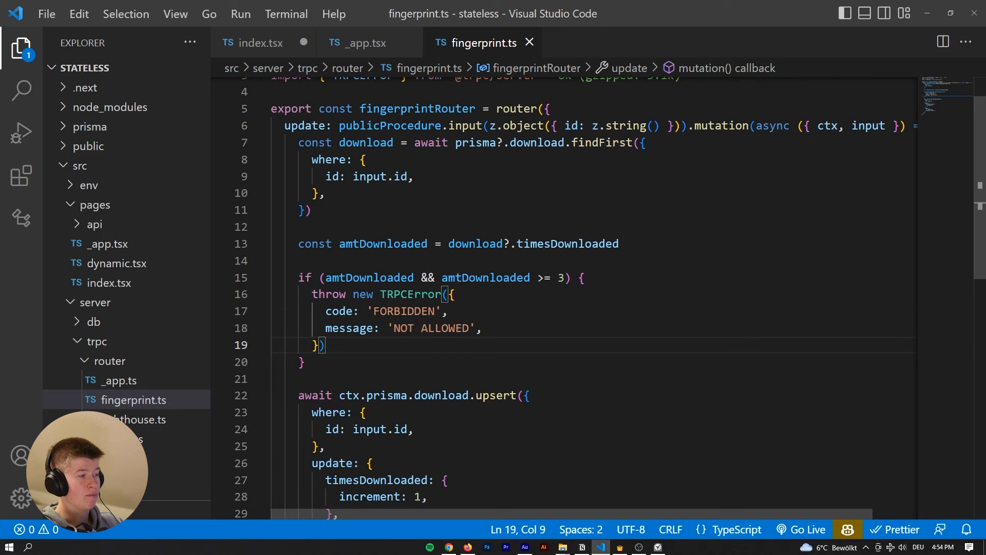
scroll("down", 3)
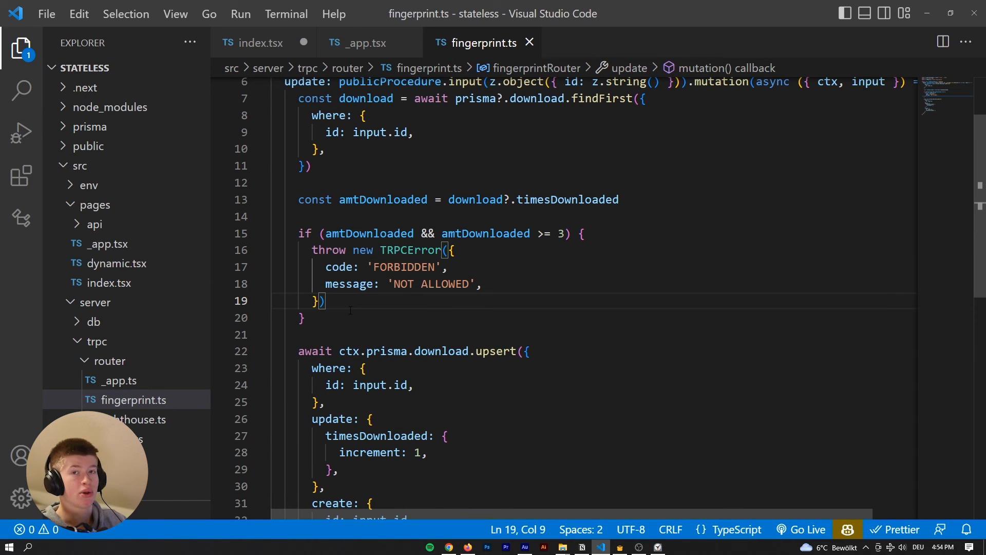
scroll("down", 3)
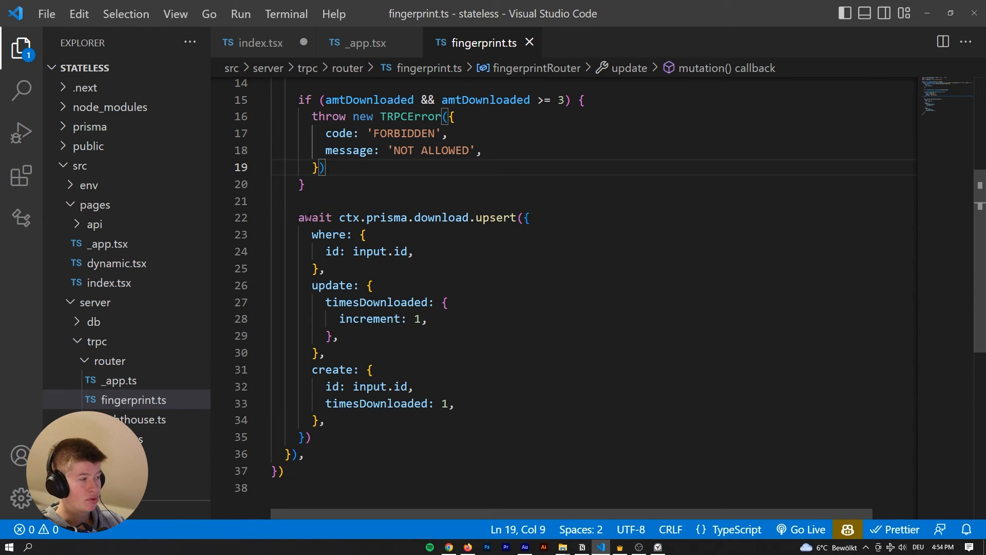
left_click_drag(298, 216, 393, 251)
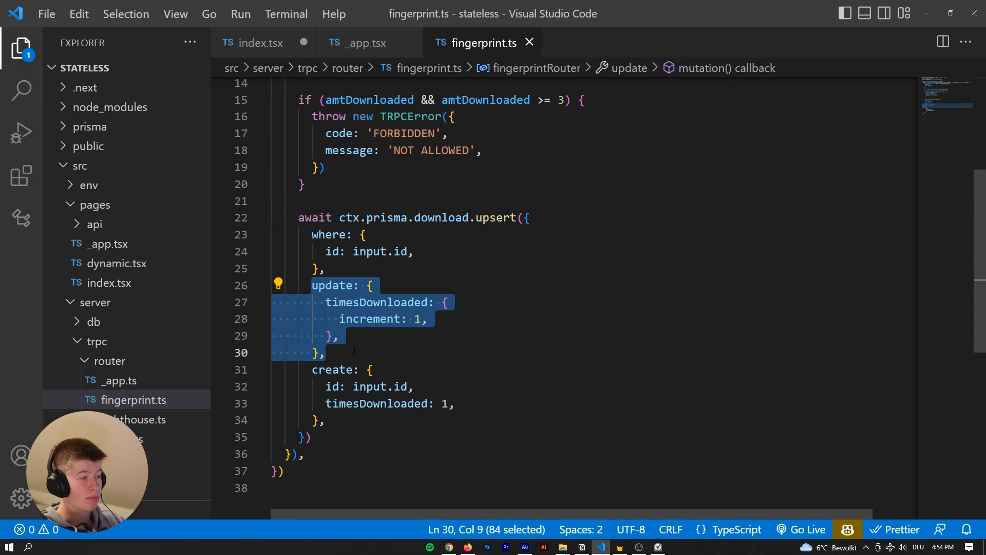
Check timesDownloaded is 3 in Prisma Studio, review router and home page code, then retry downloading.
left_click(449, 546)
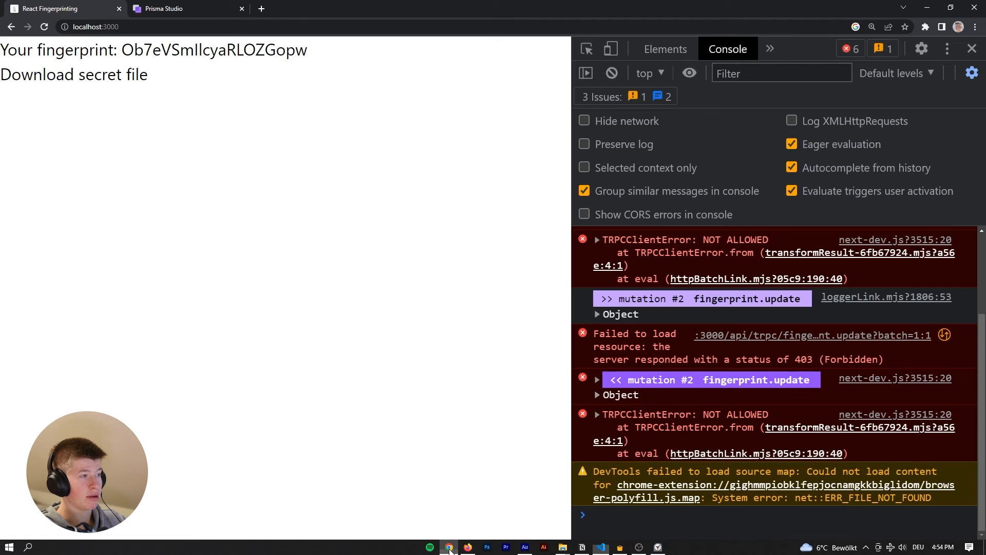
left_click(163, 9)
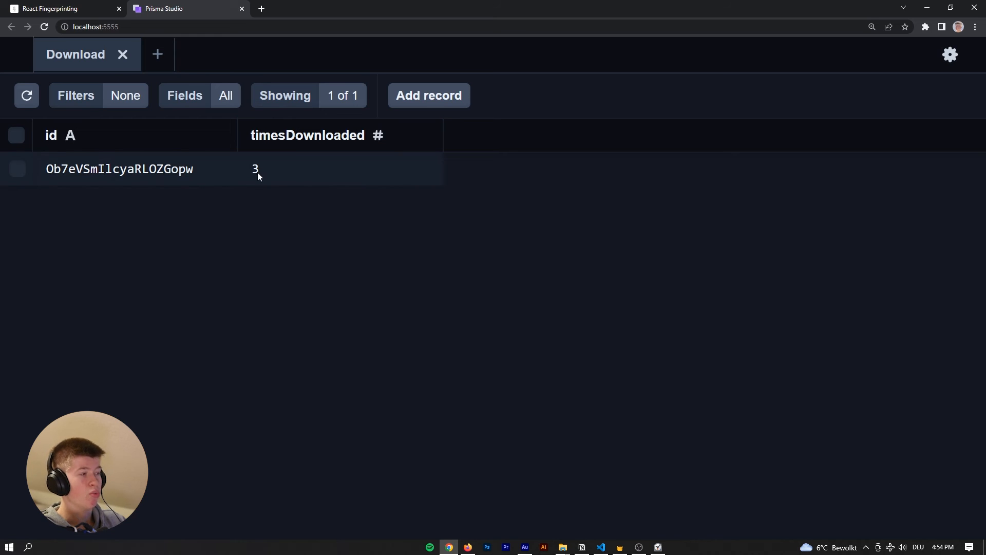
left_click(600, 546)
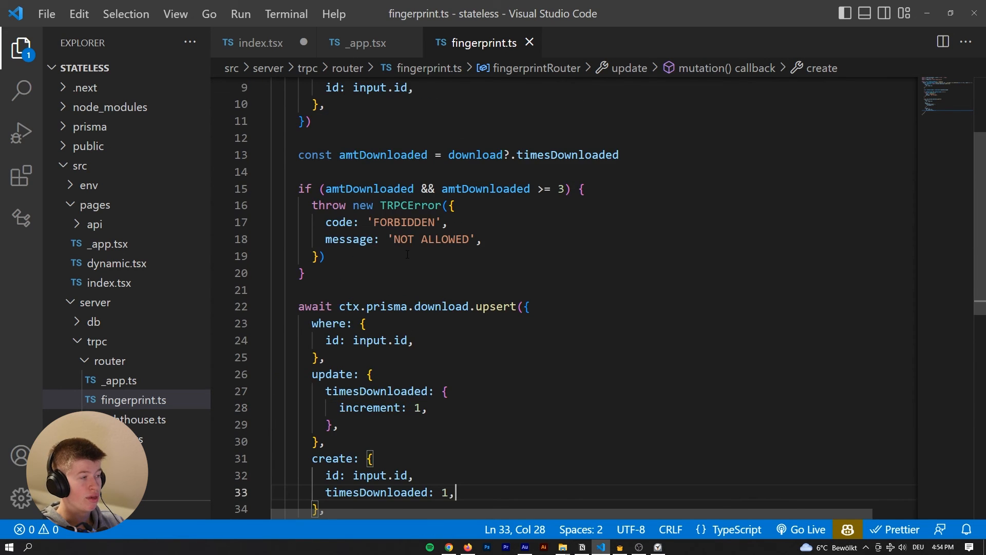
left_click(260, 43)
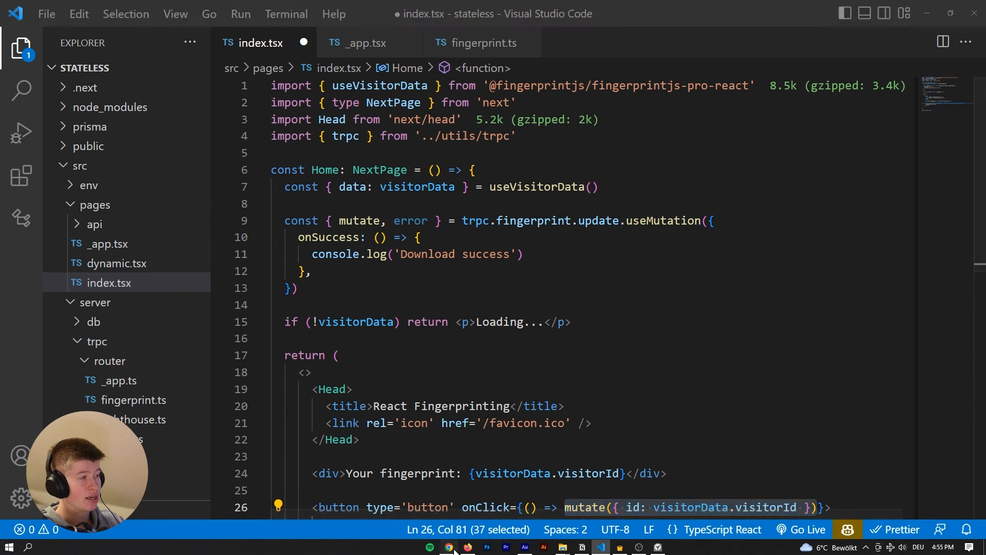
left_click(448, 546)
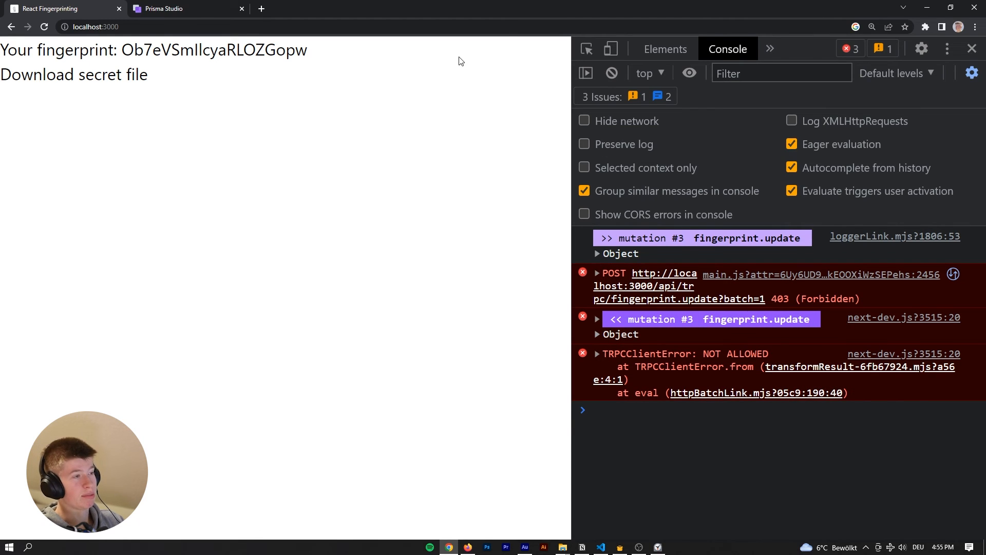
mouse_move(94, 90)
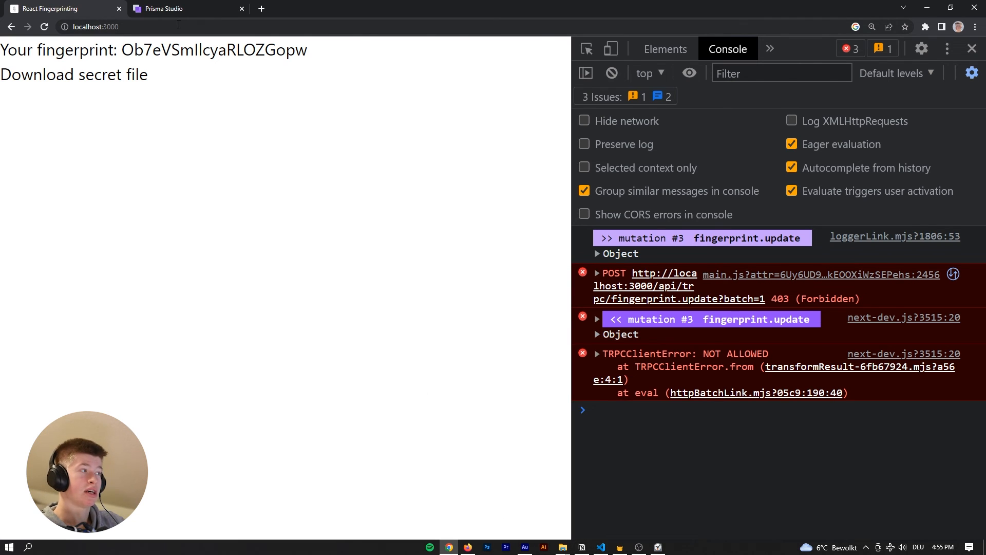
mouse_move(70, 95)
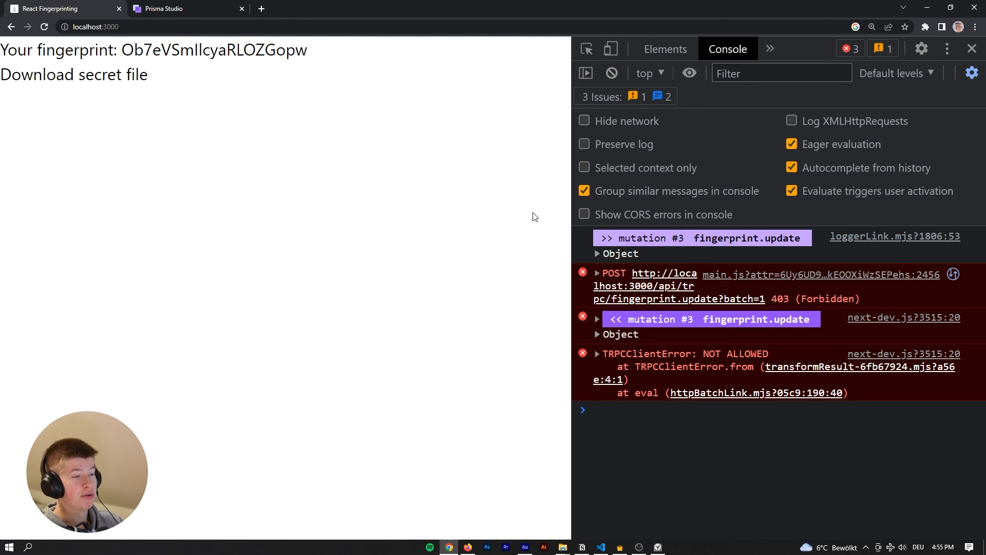
Change the timesDownloaded value from 3 to 0 in Prisma Studio and save.
left_click(187, 9)
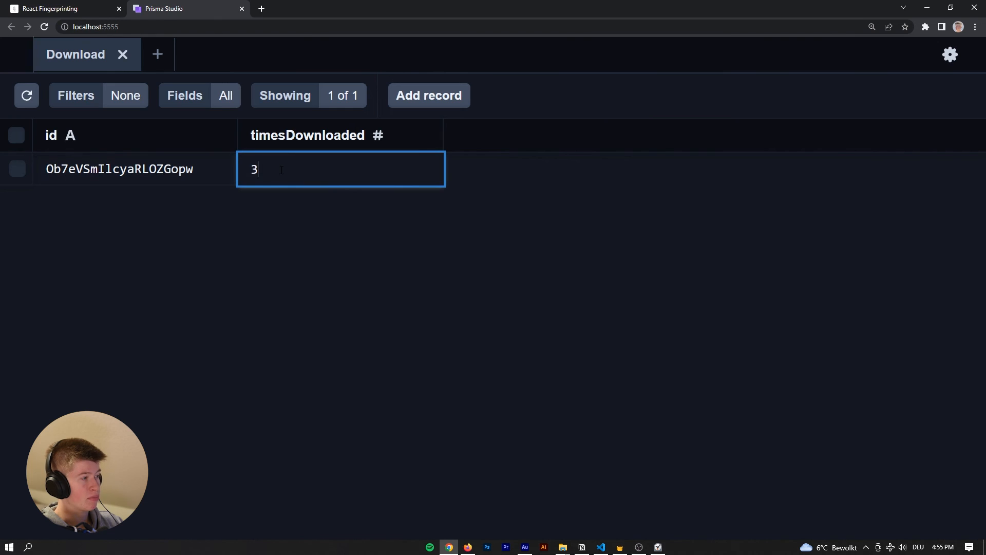
type("0")
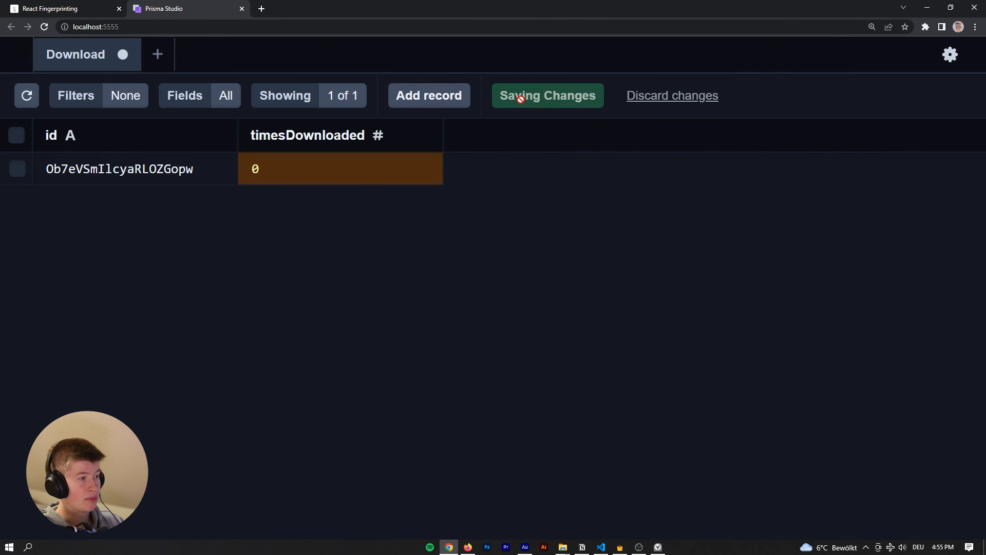
left_click(59, 8)
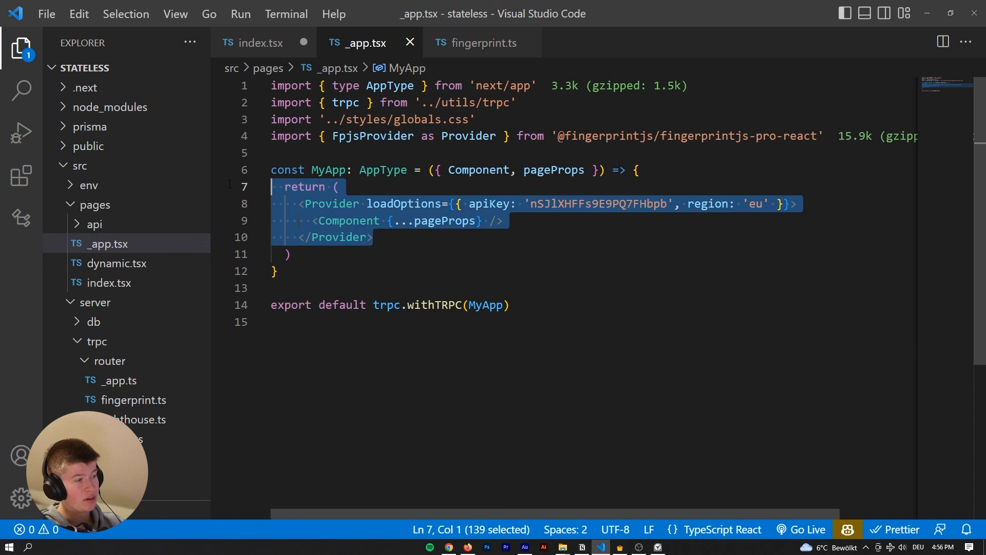
Return from _app.tsx to the React Fingerprinting app in Chrome.
left_click(260, 42)
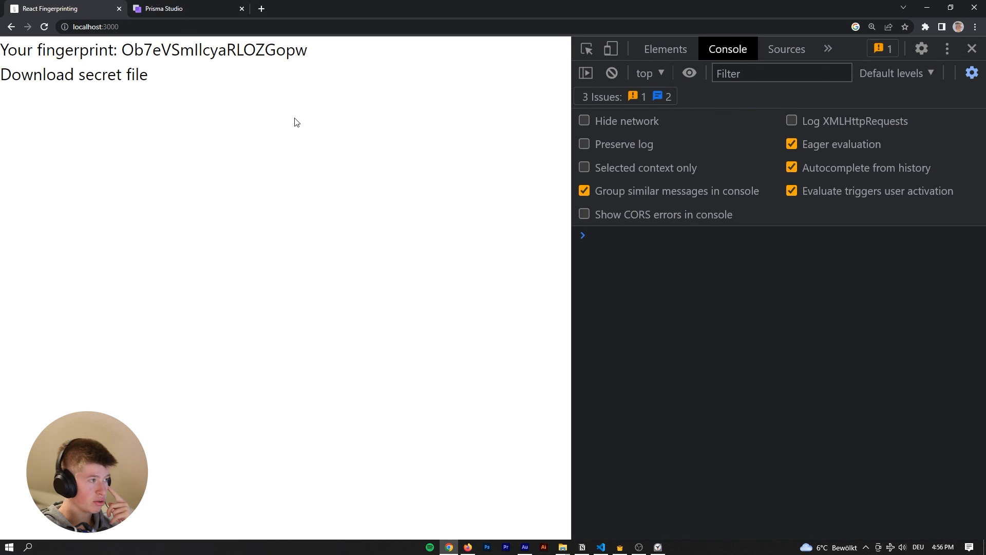
mouse_move(480, 494)
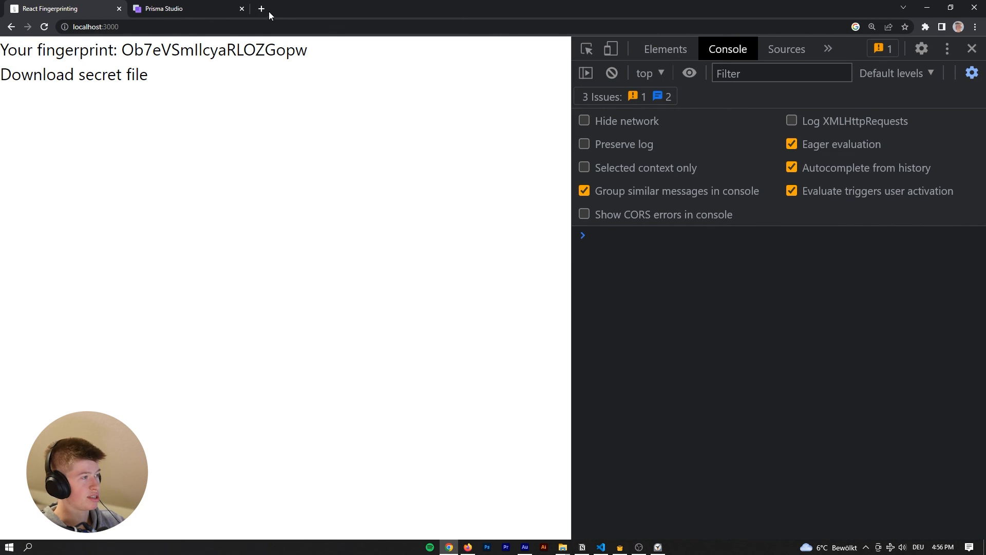
View the Fingerprint Dashboard overview with 7 of 20,000 API calls used.
left_click(260, 9)
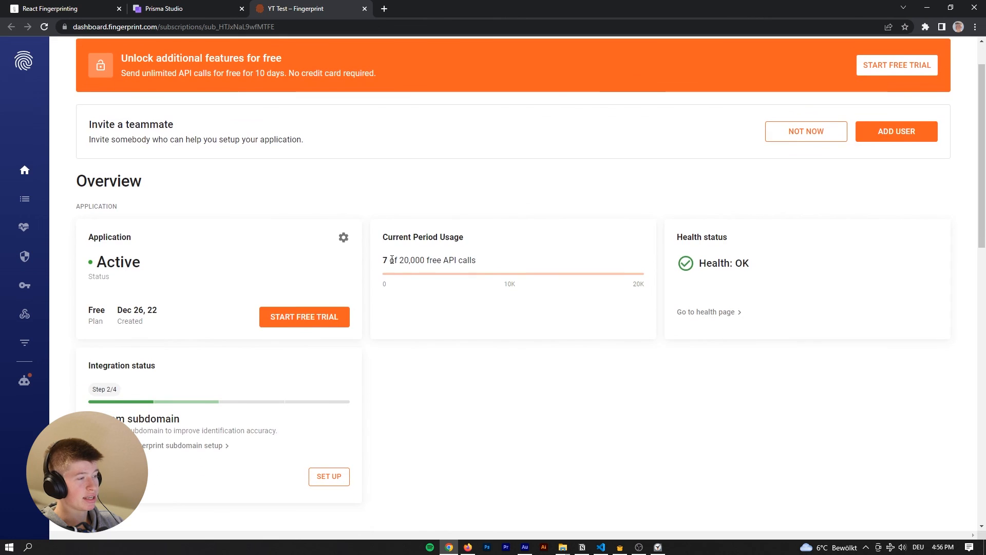
mouse_move(492, 264)
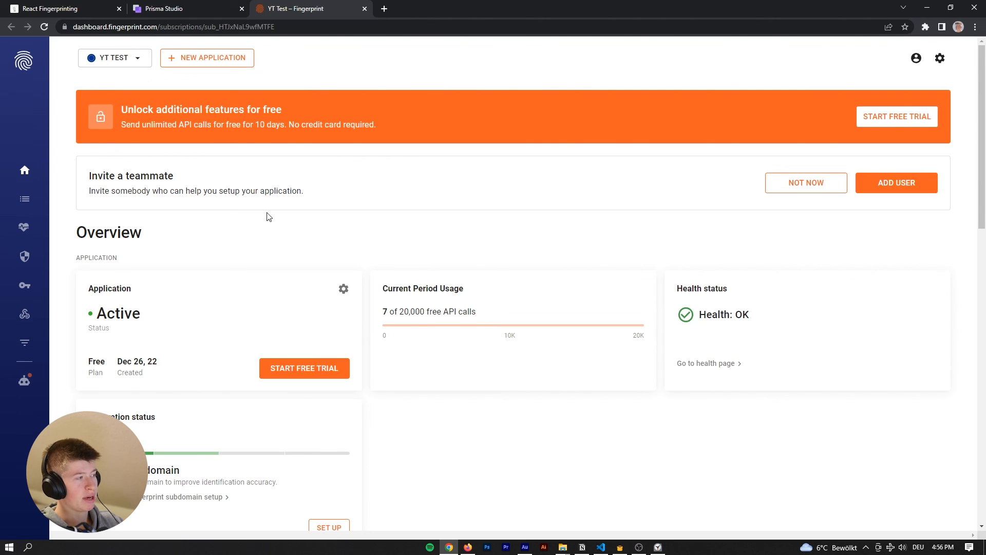
mouse_move(548, 265)
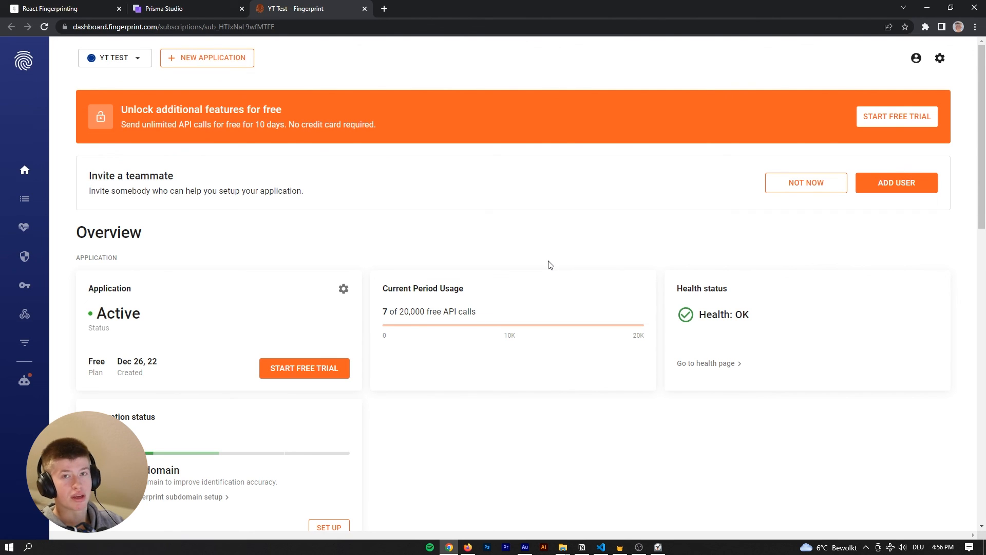